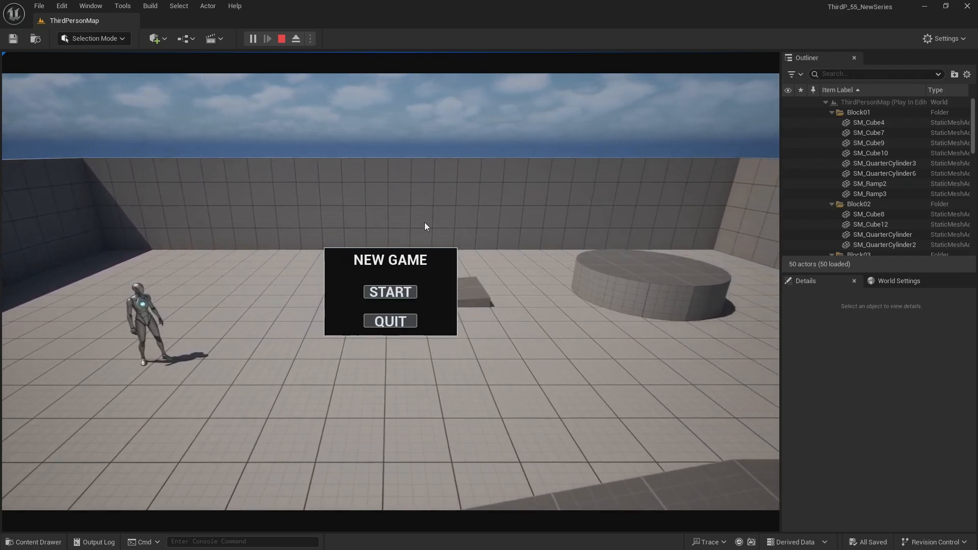
Play ThirdPersonMap from the Maps folder and focus the game to show the PLAY, RETRY, QUIT menu
click(389, 291)
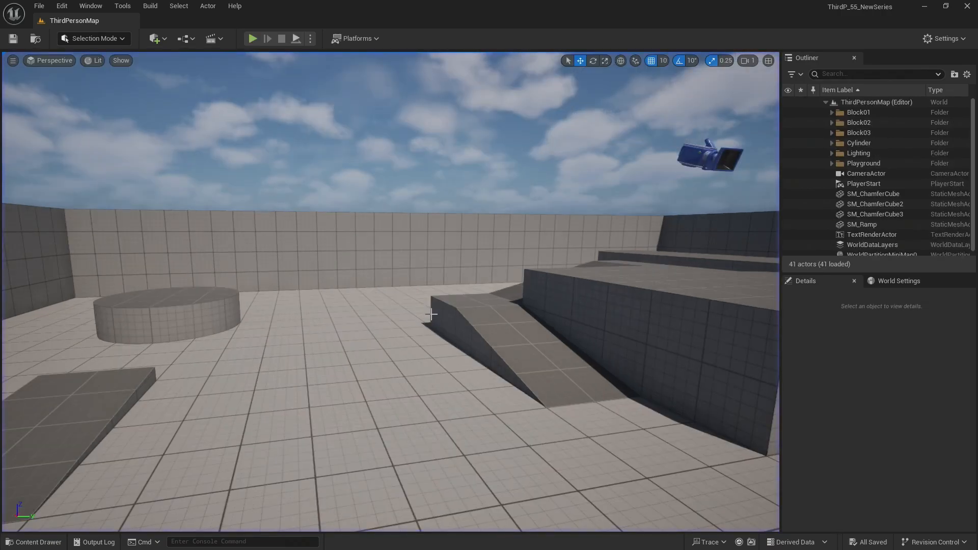
click(34, 541)
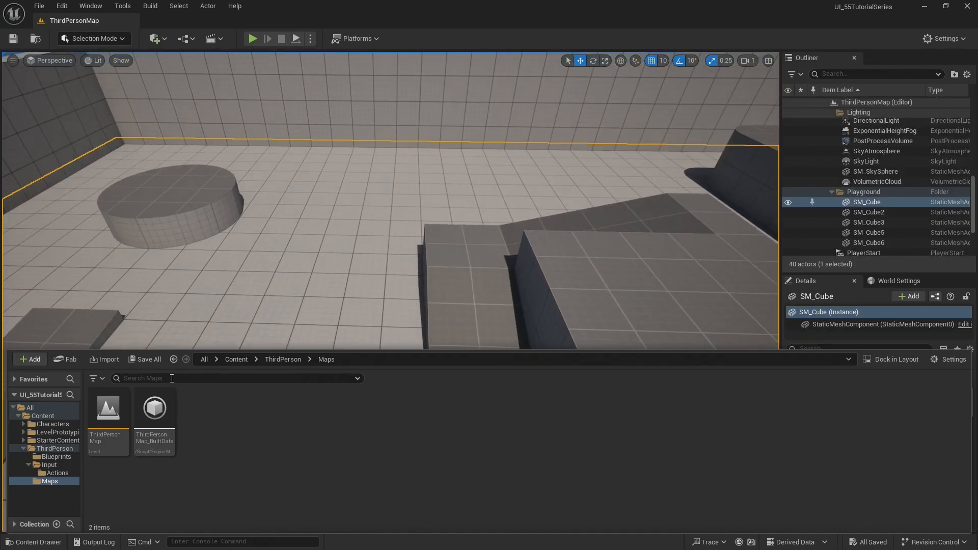
click(253, 38)
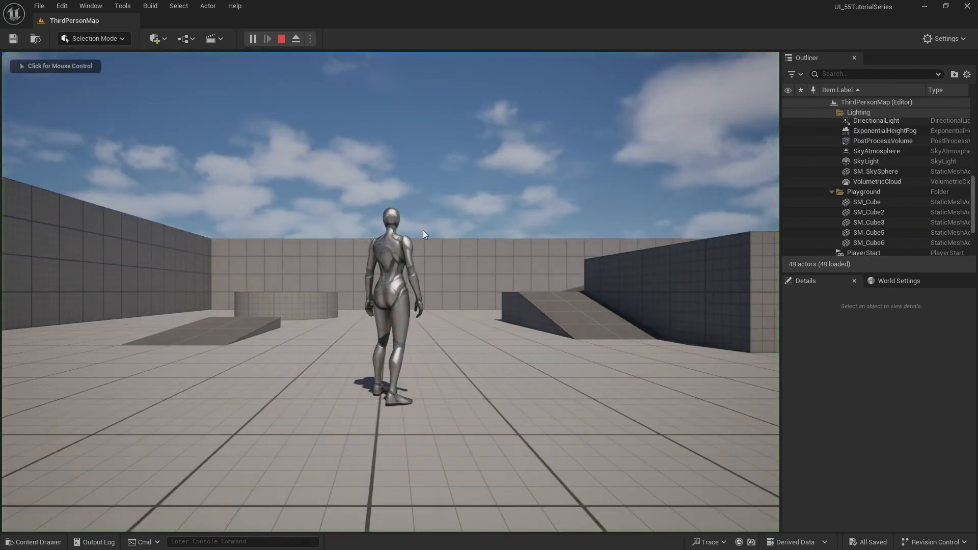
click(267, 39)
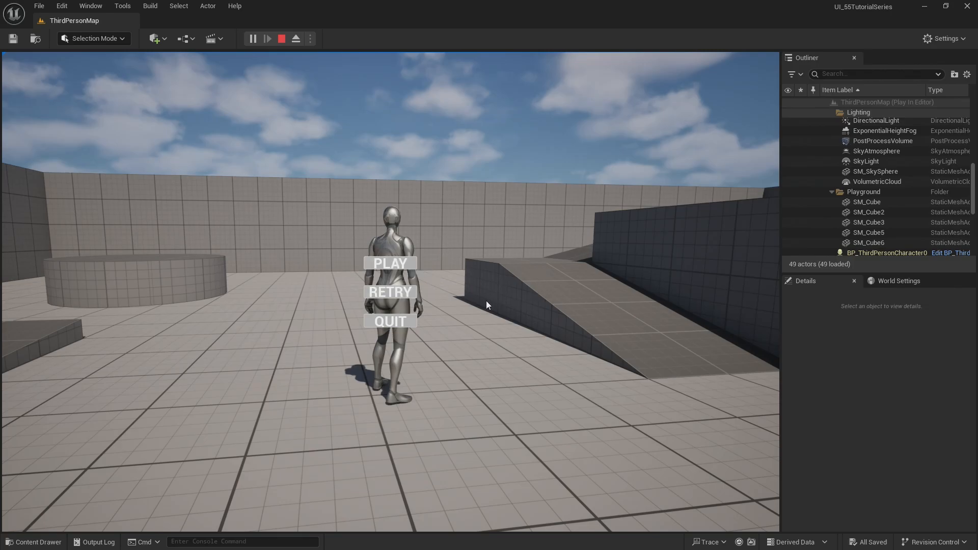
mouse_move(389, 320)
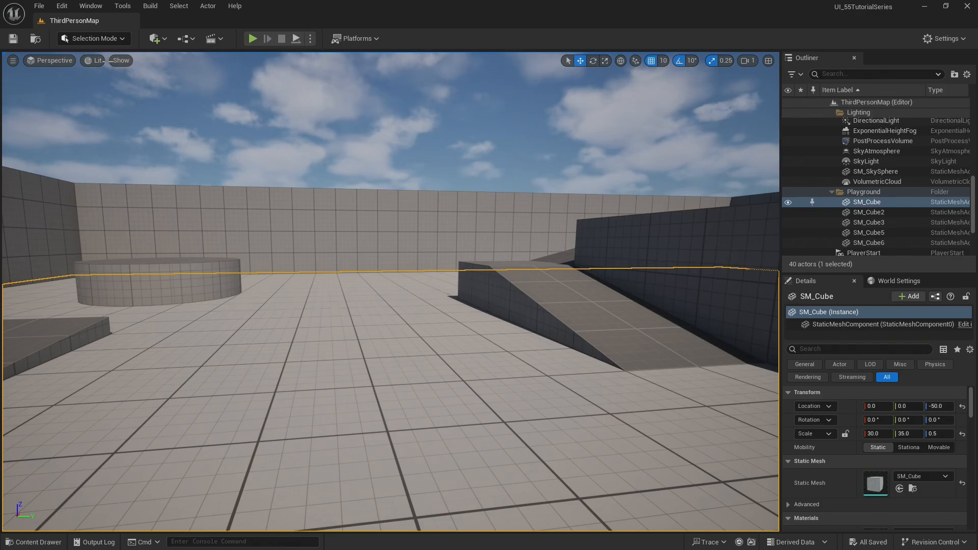
Save the current level as ThirdPersonGameMap in ThirdPerson/Maps via Save Current Level As
click(38, 6)
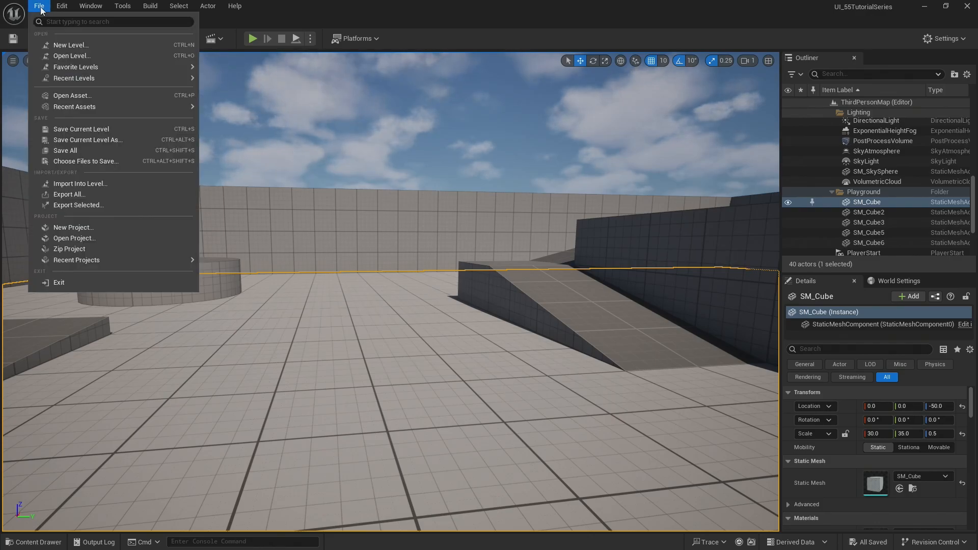
mouse_move(88, 140)
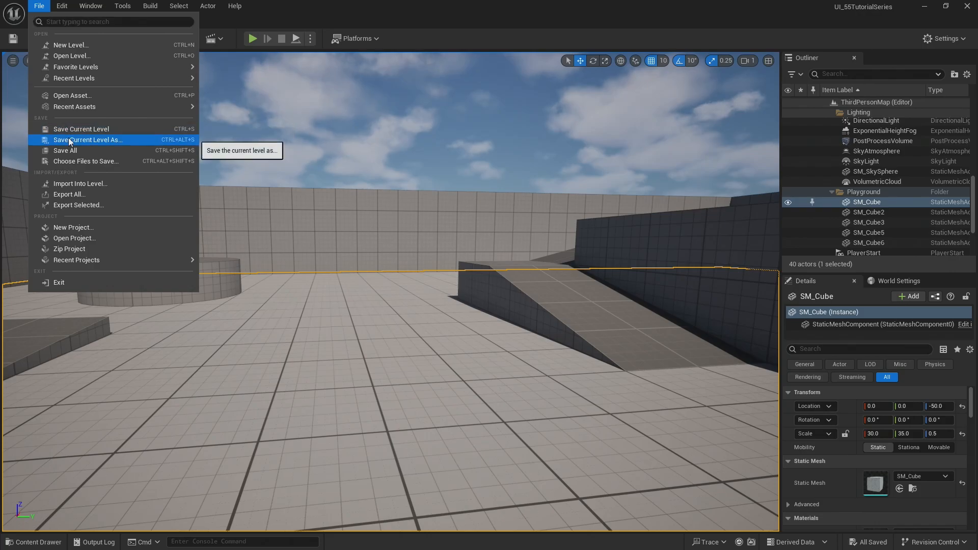
click(87, 140)
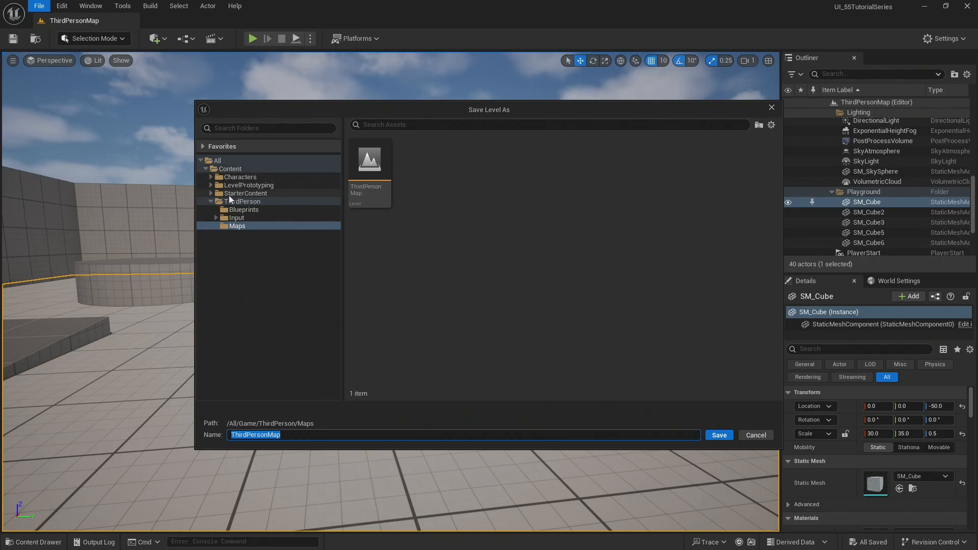
click(244, 202)
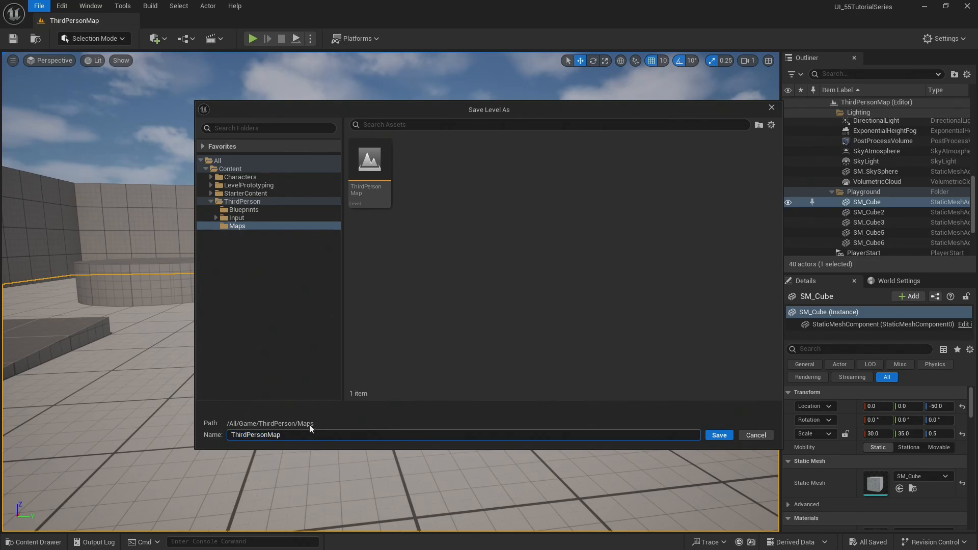
text(GAM)
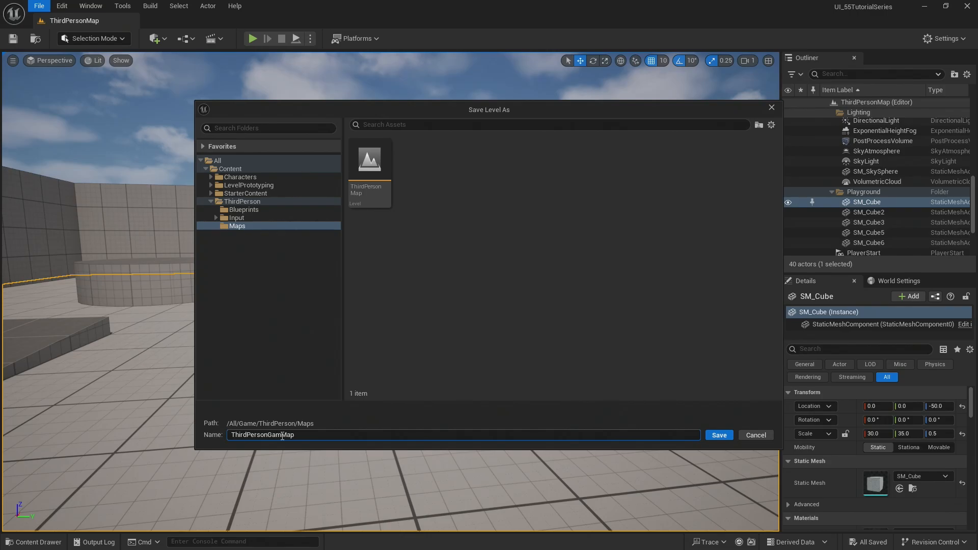
click(717, 435)
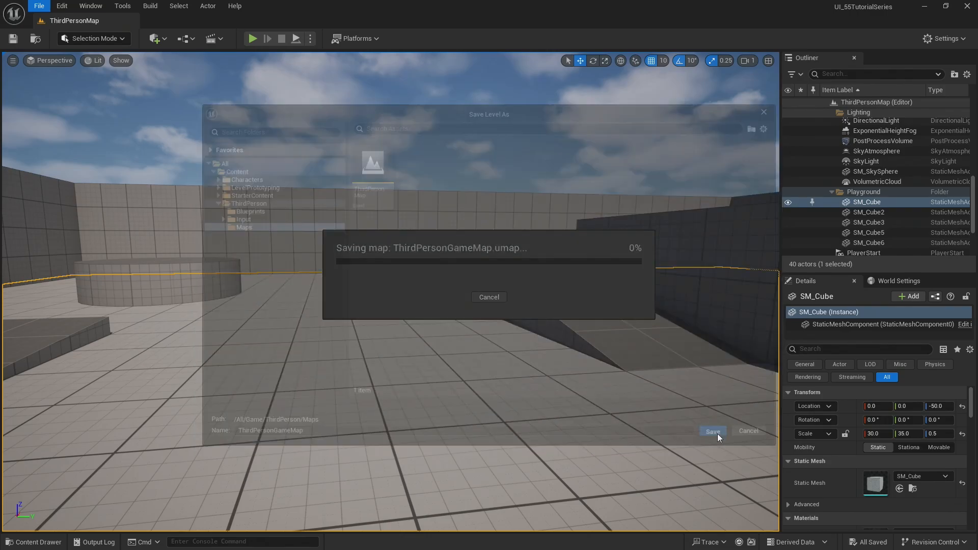
click(712, 431)
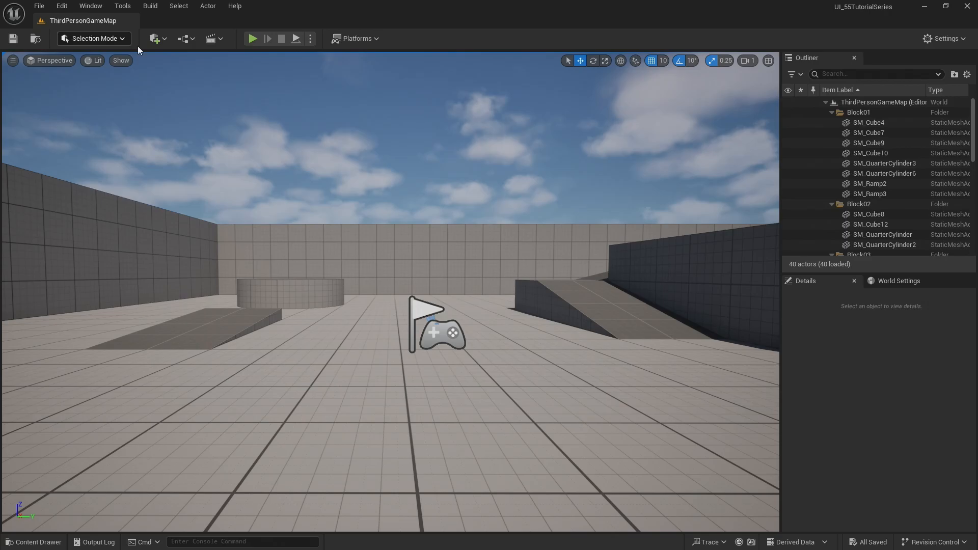
Test-play ThirdPersonGameMap briefly and stop the session
click(252, 38)
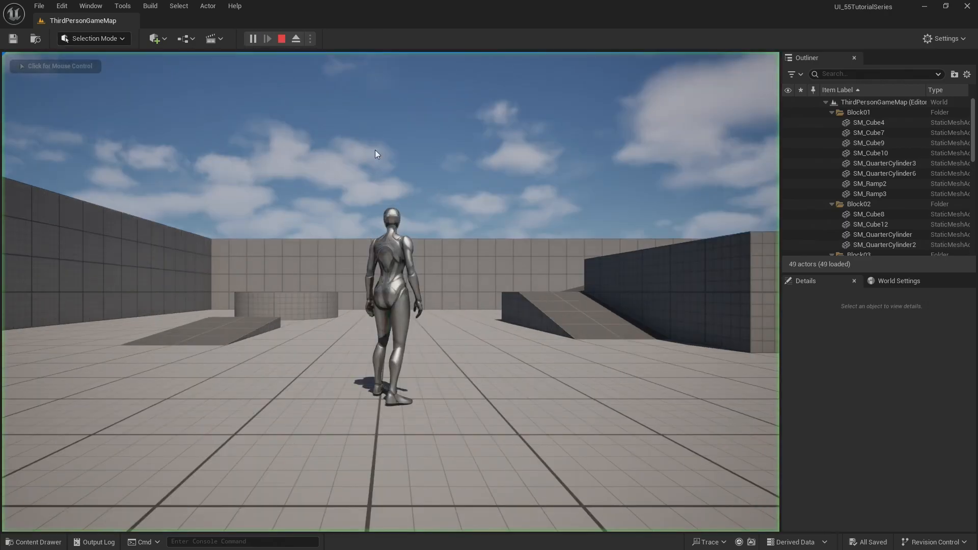
click(266, 39)
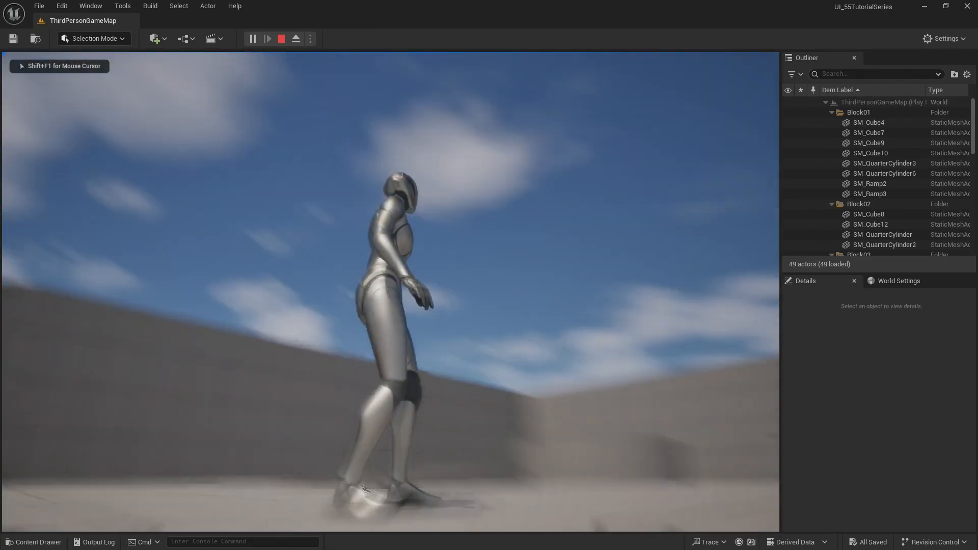
click(281, 37)
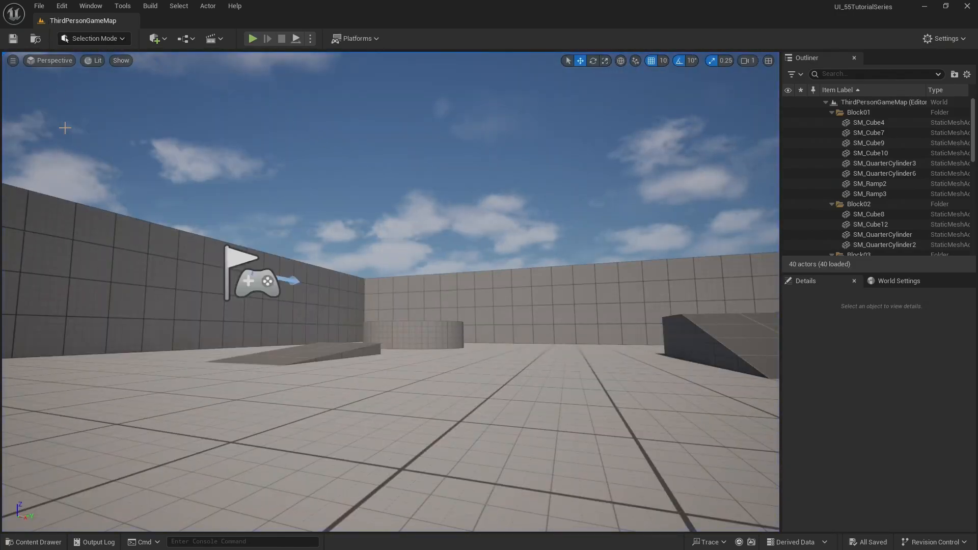
Reopen the original ThirdPersonMap level from the Maps folder in the Content Drawer
click(34, 541)
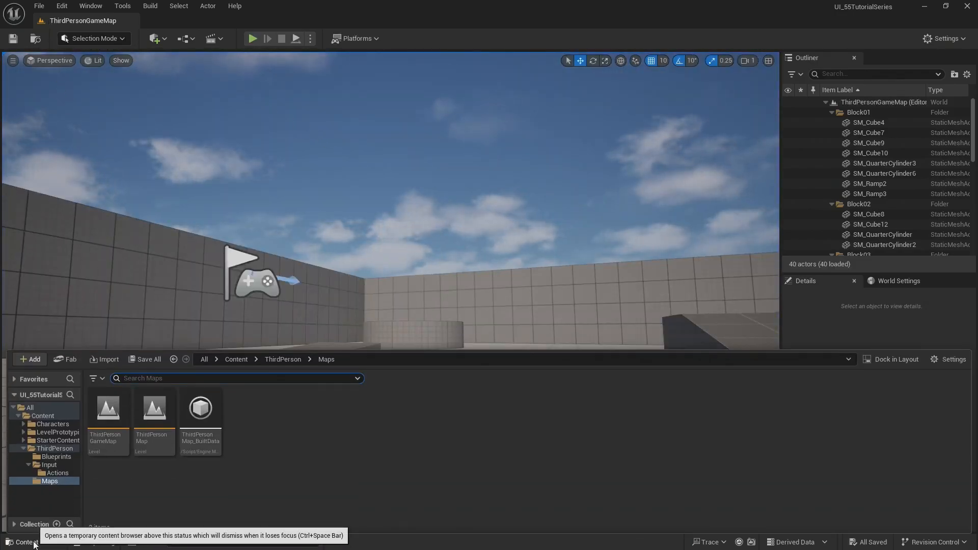
click(48, 480)
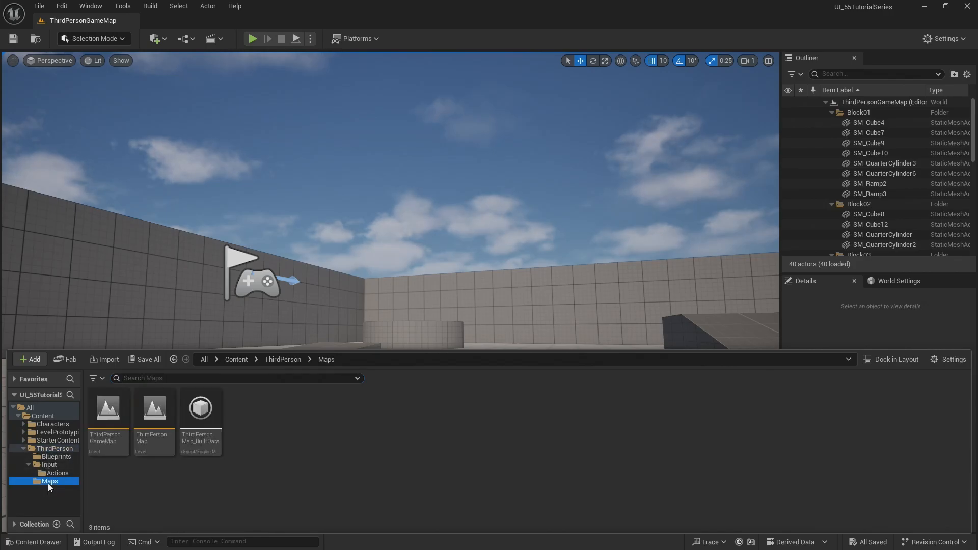
mouse_move(153, 408)
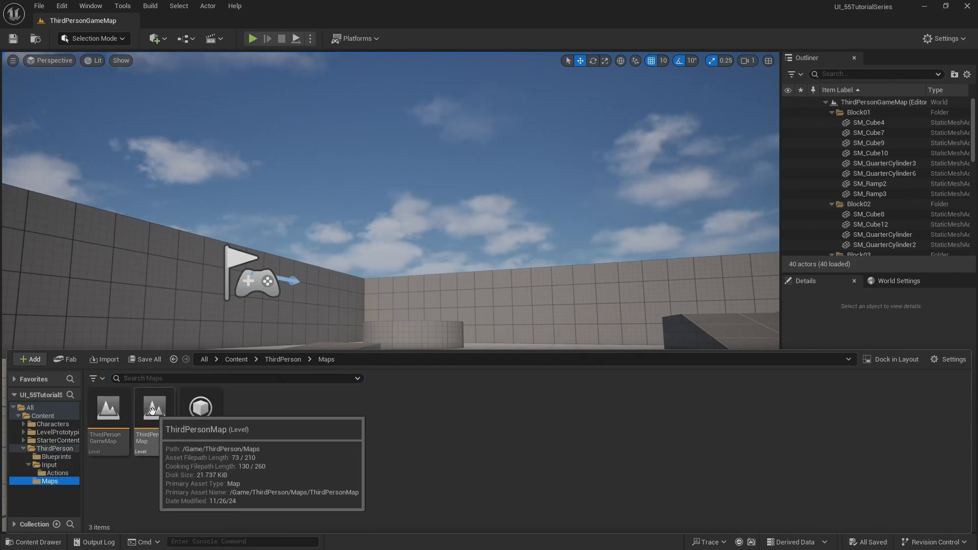
double_click(154, 409)
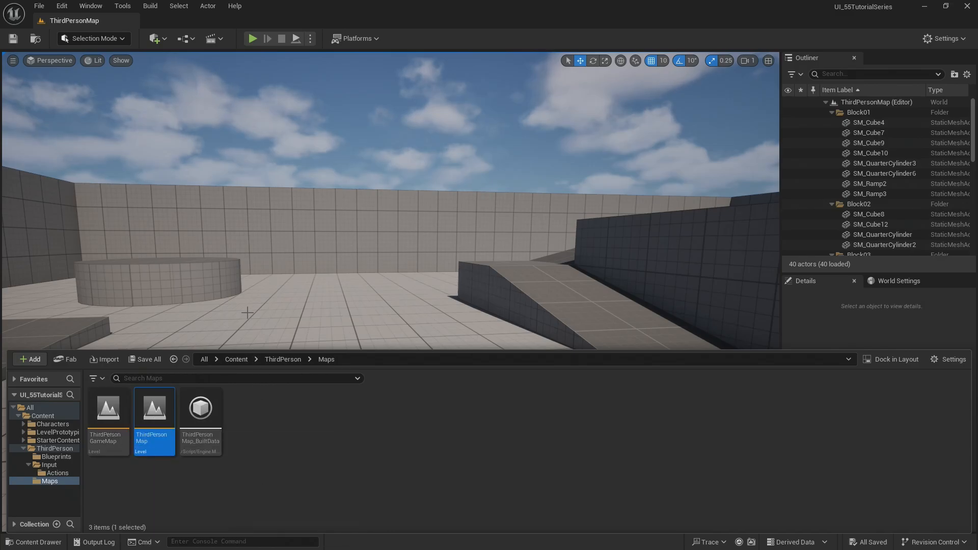
mouse_move(342, 288)
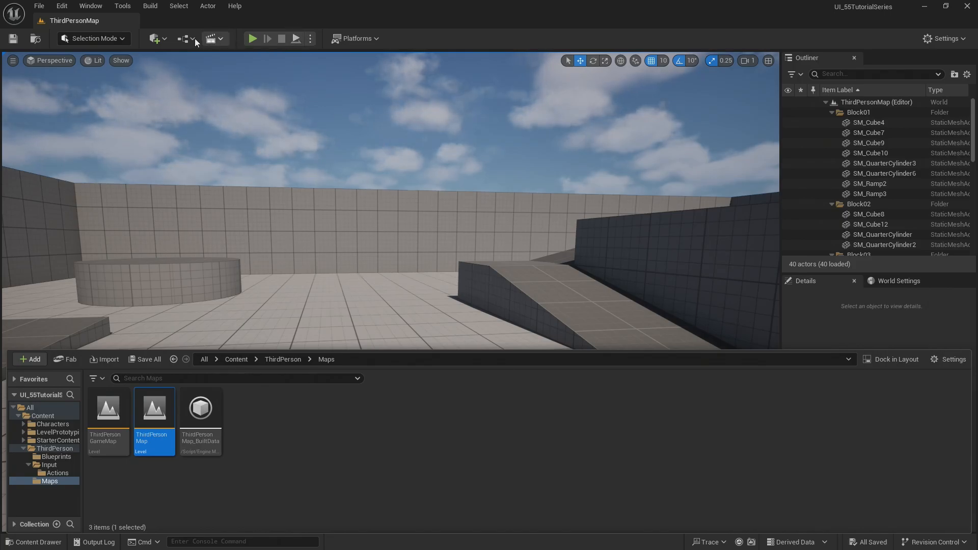
Add an Event BeginPlay node to ThirdPersonMap's Level Blueprint event graph
click(184, 38)
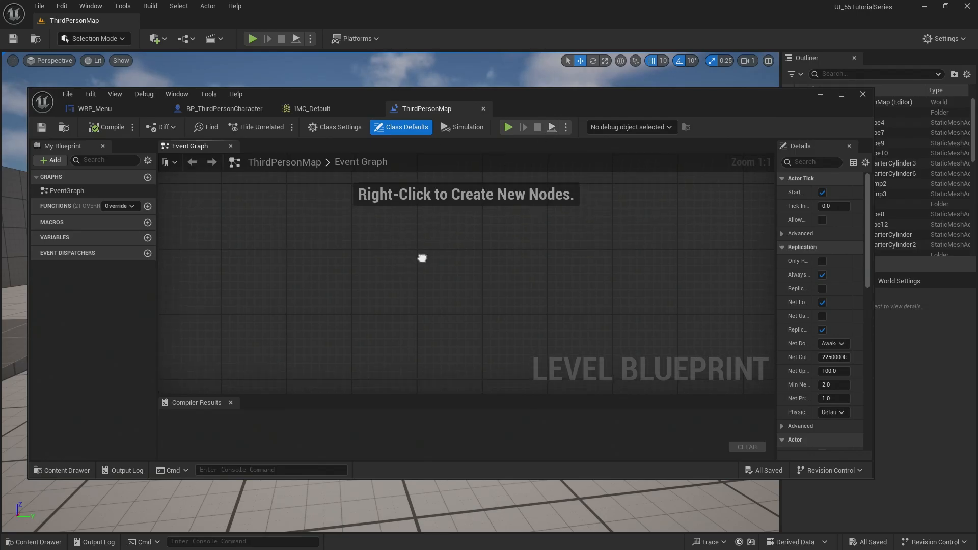
right_click(422, 258)
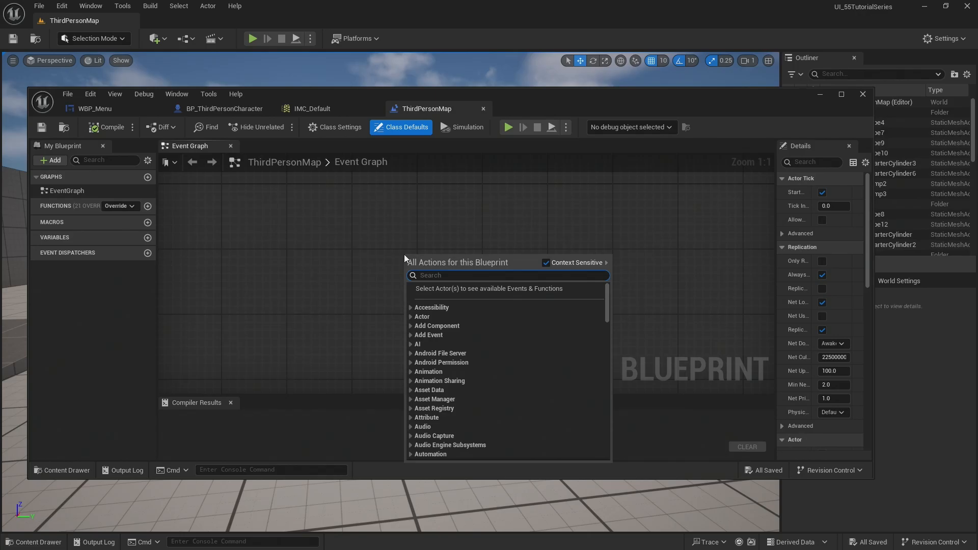
text(event begin p)
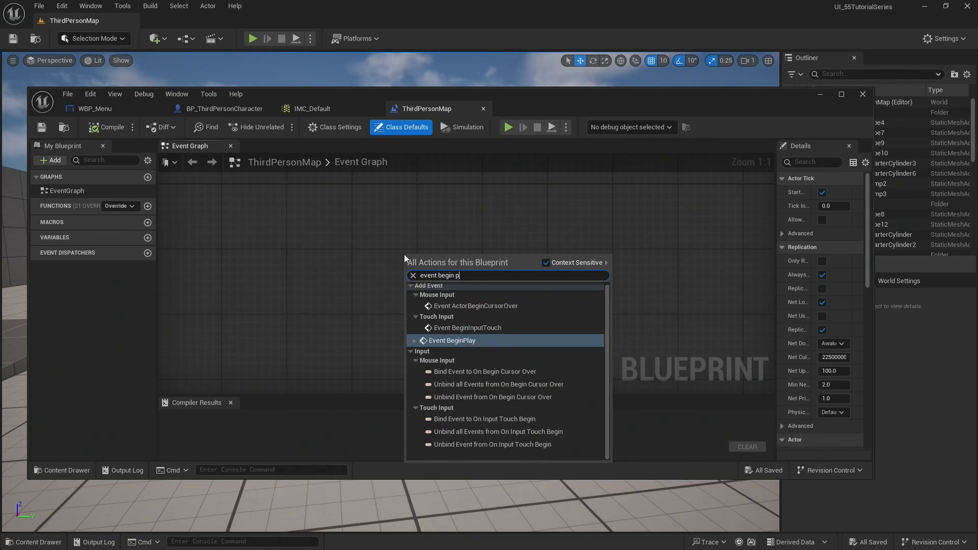
click(451, 340)
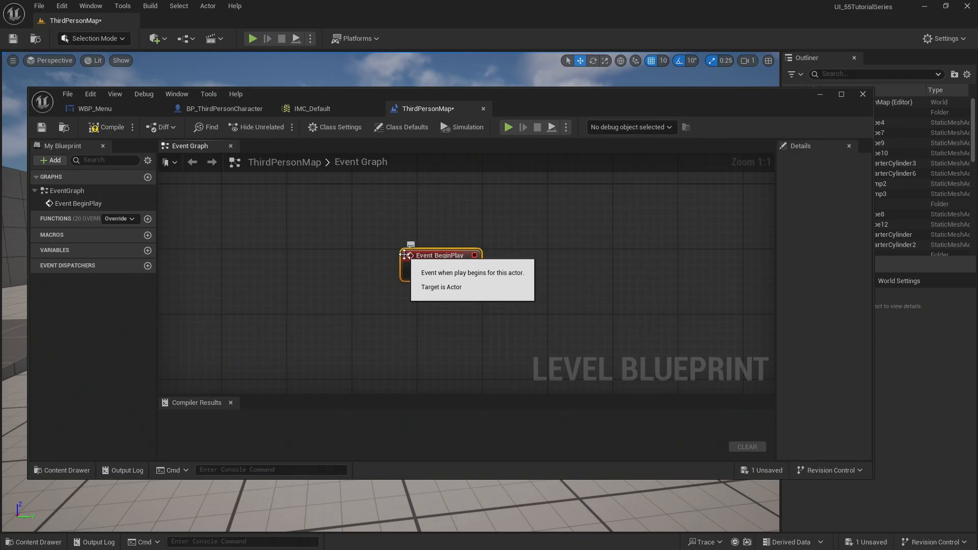
Wire a Create Widget node after Event BeginPlay, then delete the misplaced node
drag(440, 255, 301, 255)
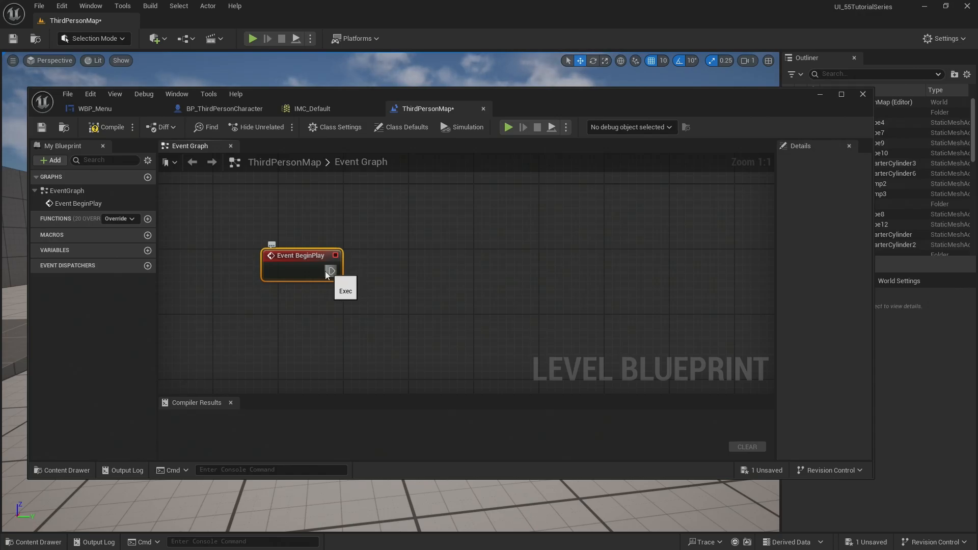
drag(332, 271, 384, 273)
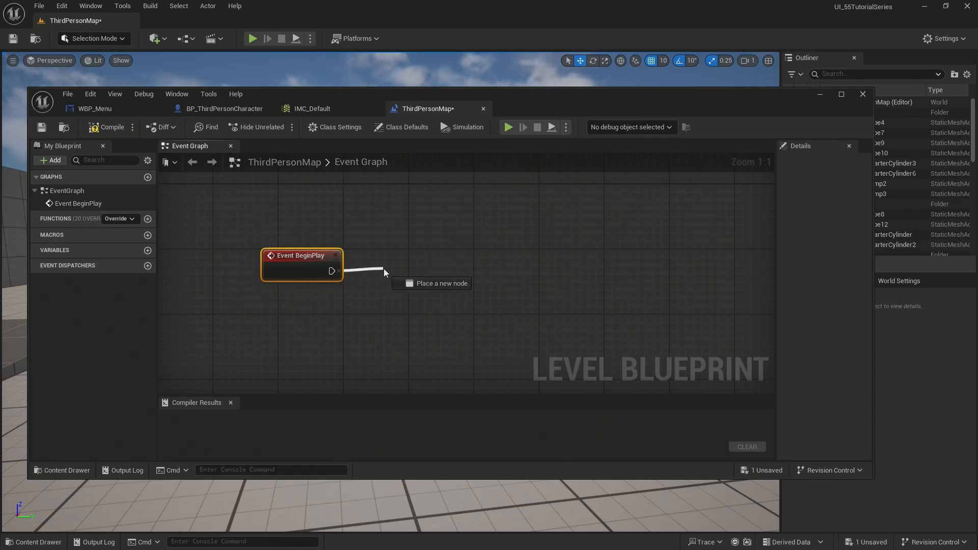
click(384, 273)
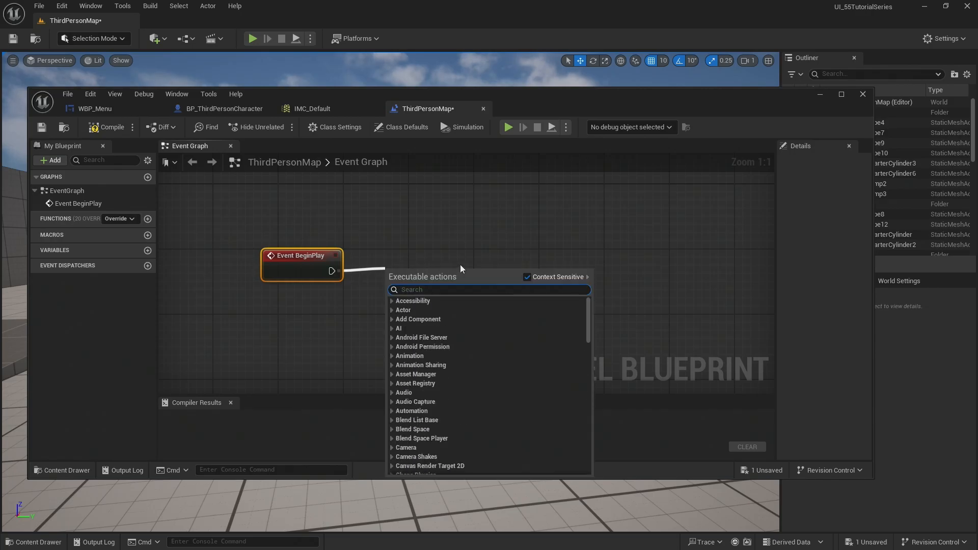
text(create widget)
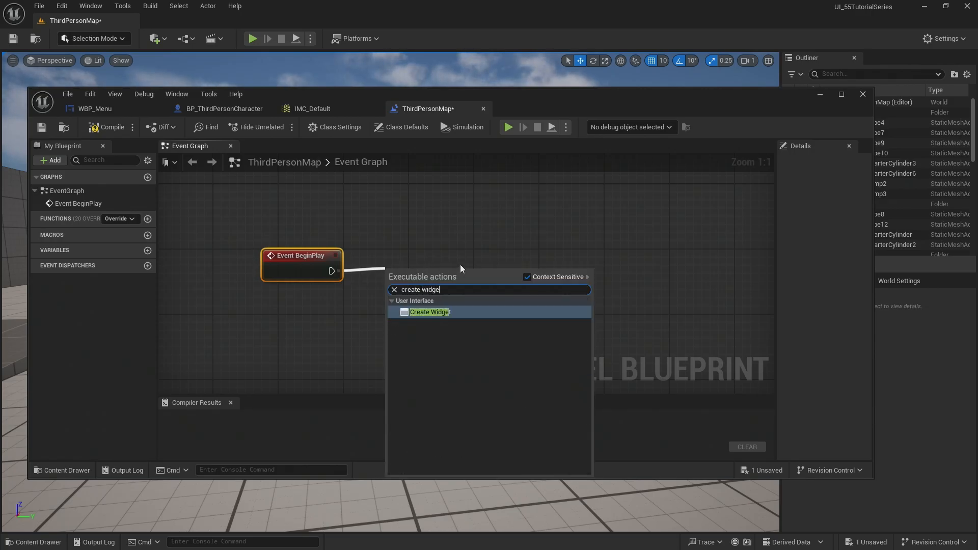
click(428, 311)
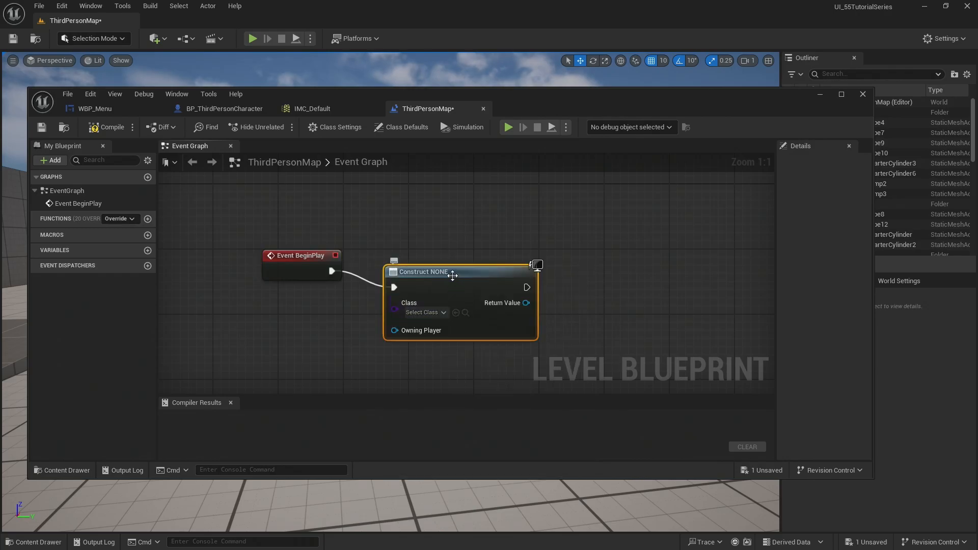
drag(453, 275, 485, 255)
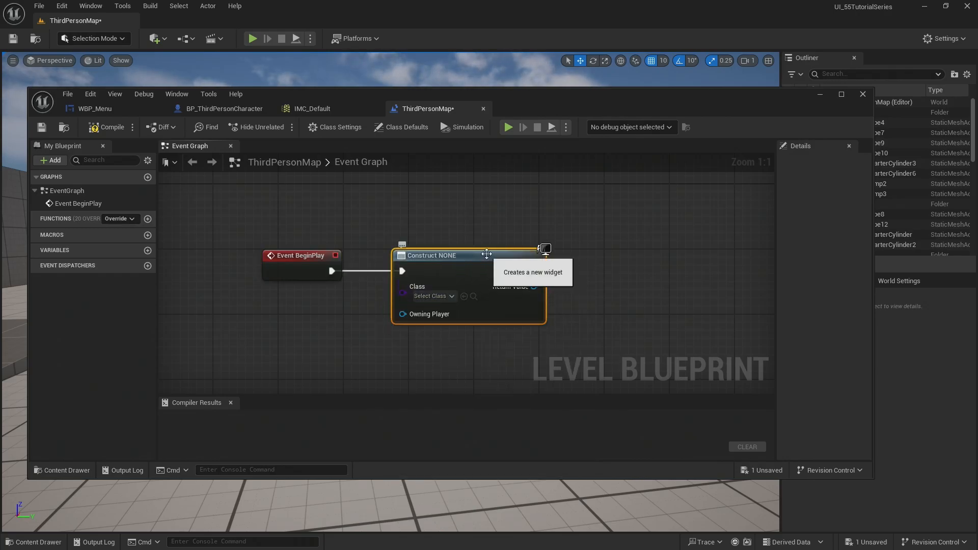
key(Delete)
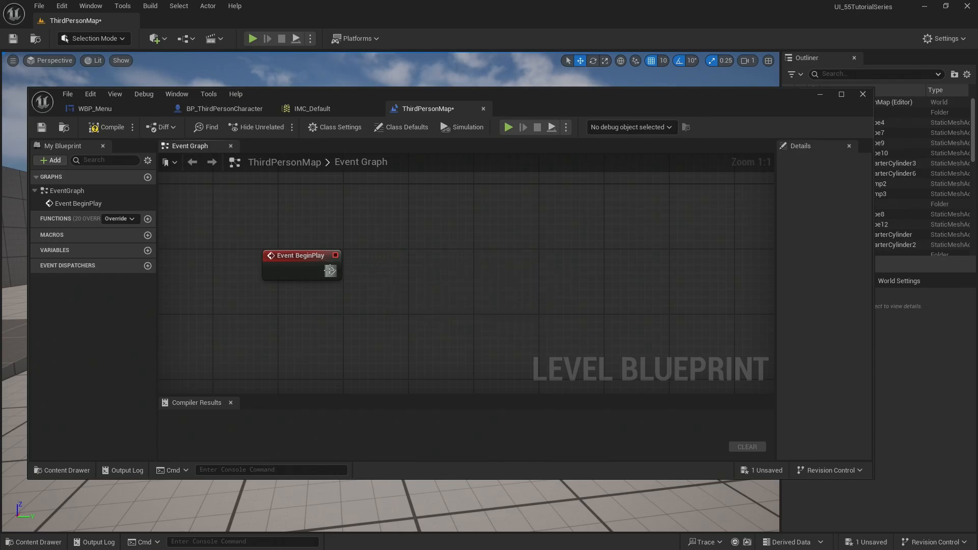
Re-add Create Widget after BeginPlay and set its class to WBP_Menu
text(create wi)
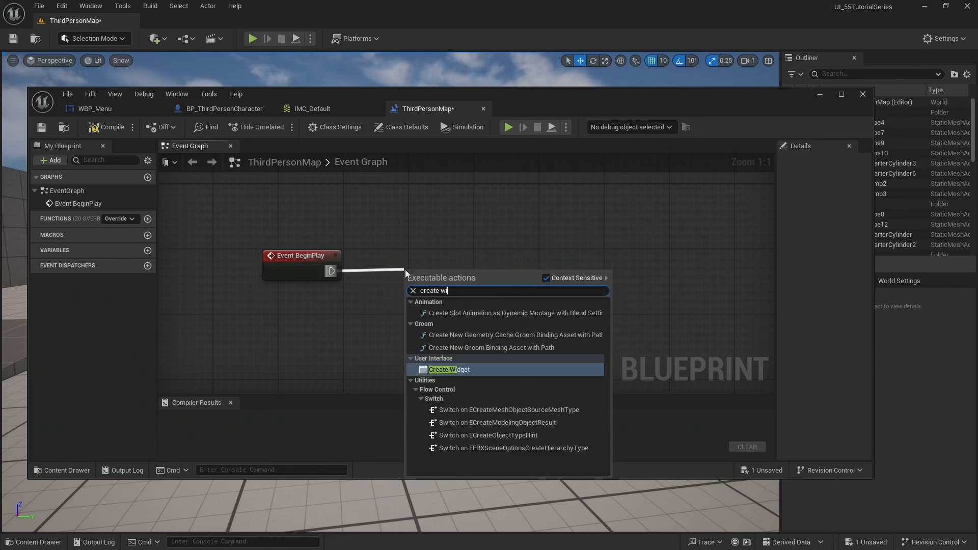
text(dget)
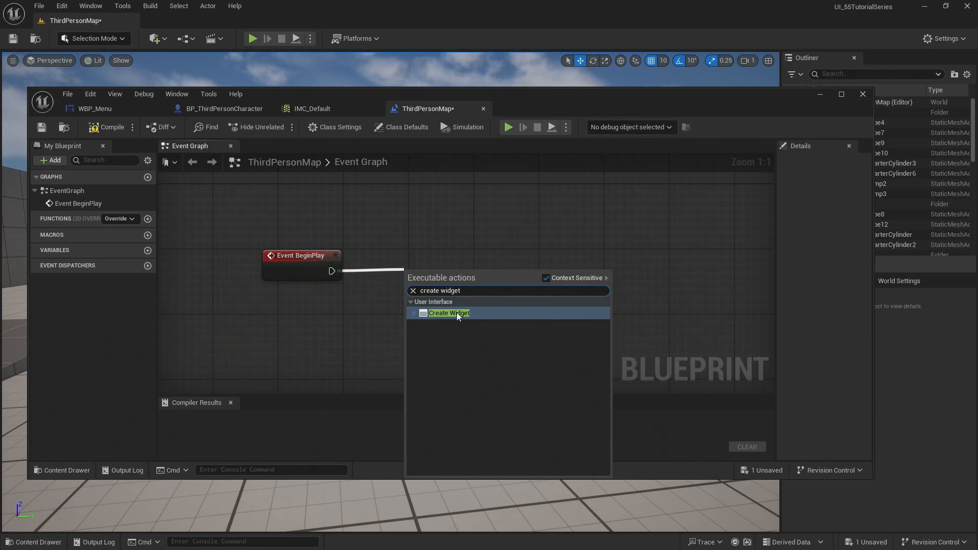
mouse_move(479, 318)
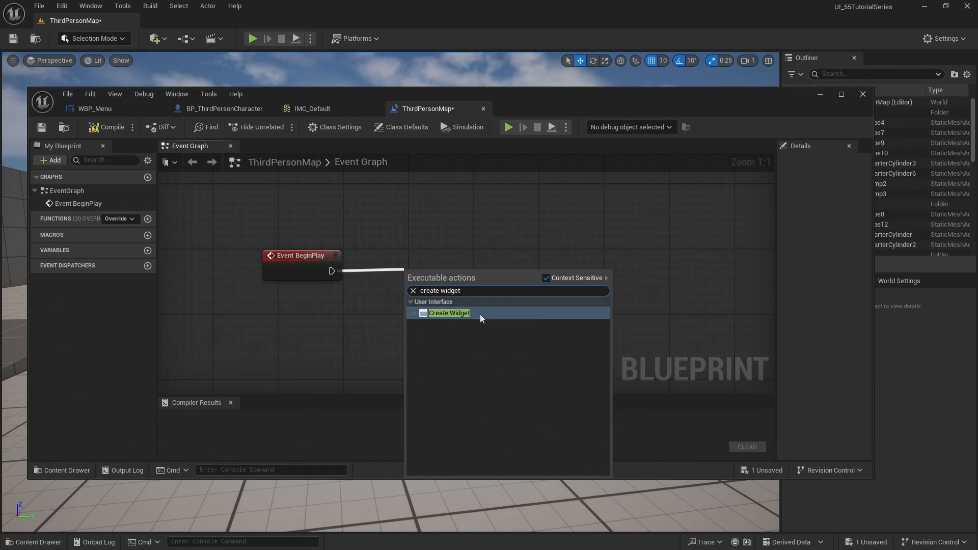
click(449, 313)
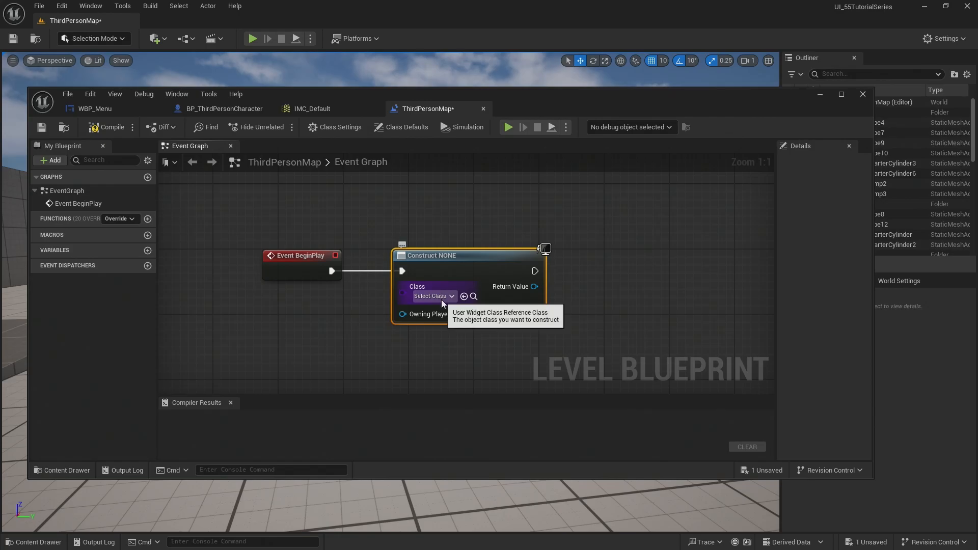
mouse_move(424, 275)
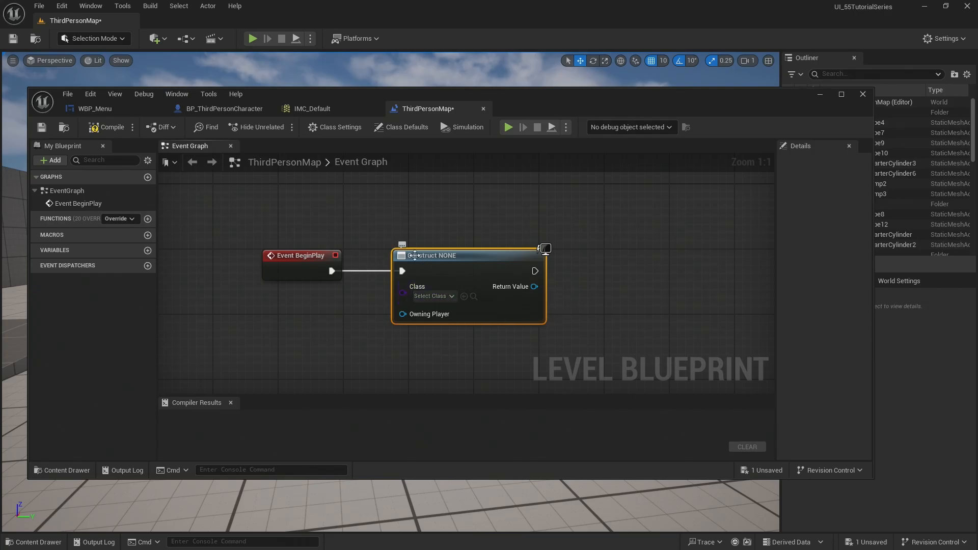
click(431, 296)
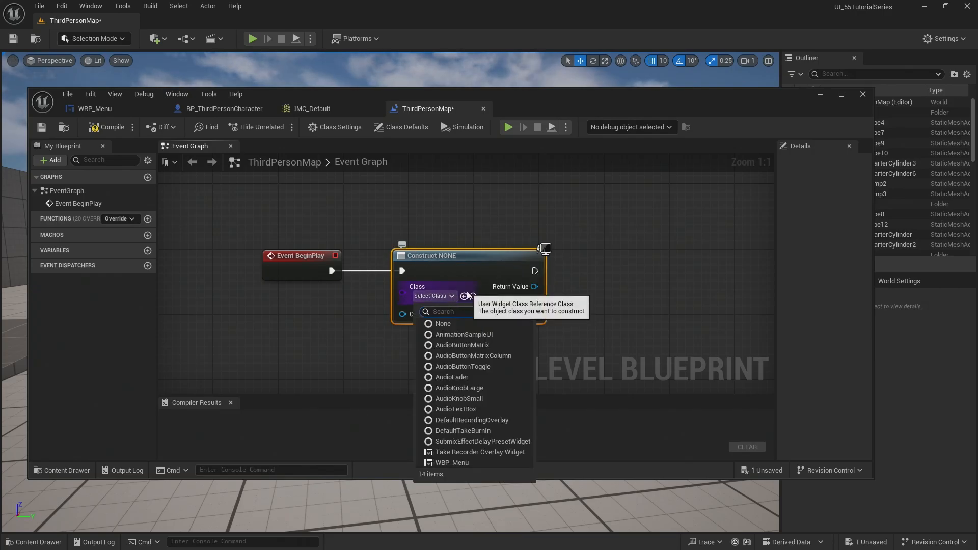
mouse_move(445, 466)
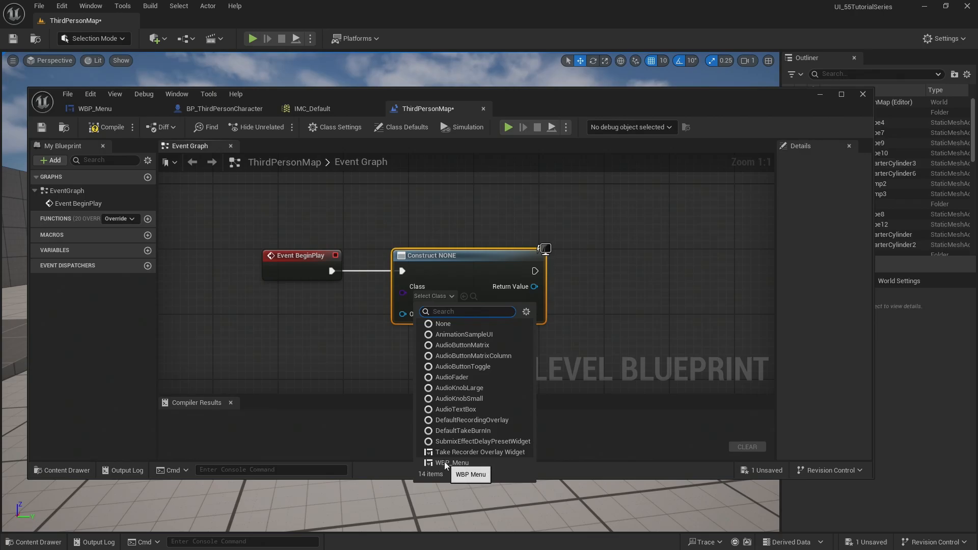
click(451, 462)
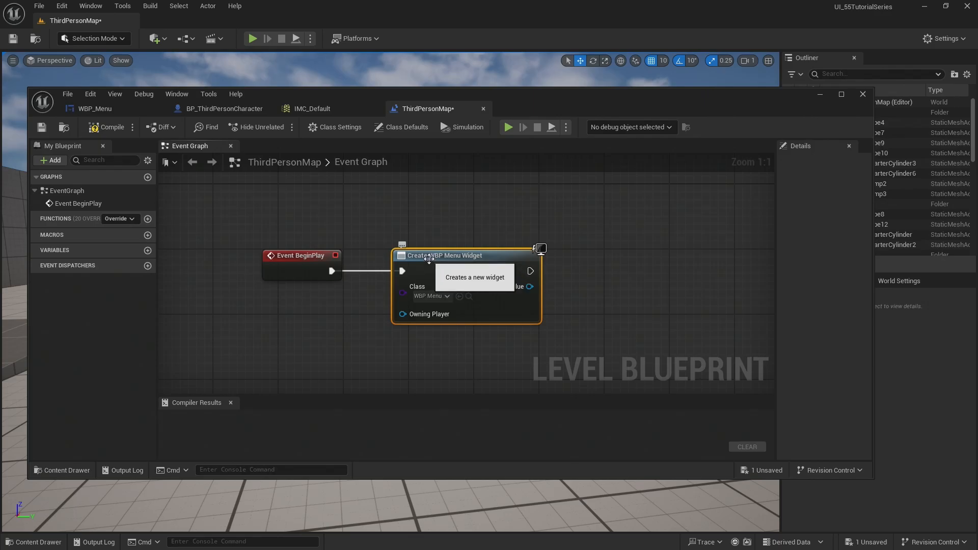
mouse_move(399, 340)
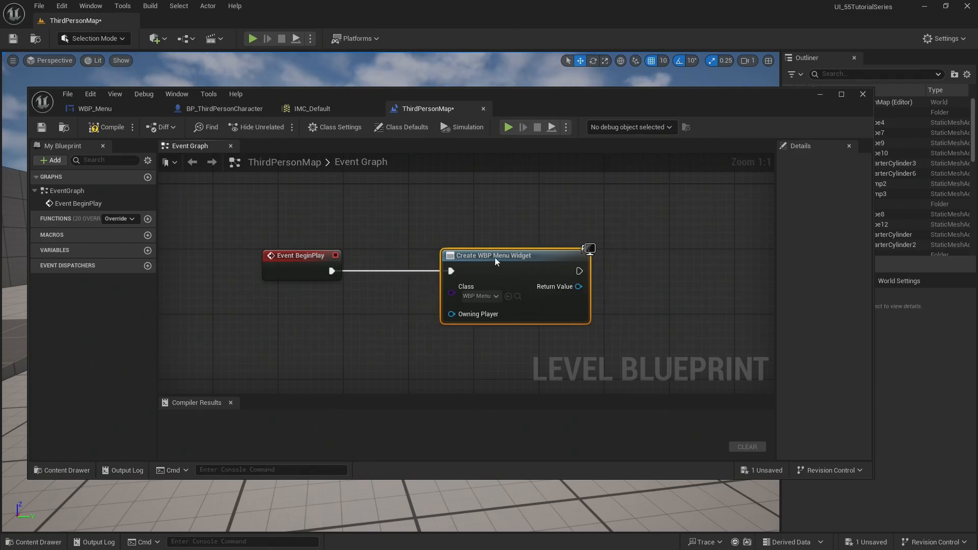
Promote the widget's Return Value to a new variable named StartScreen
drag(494, 254, 394, 261)
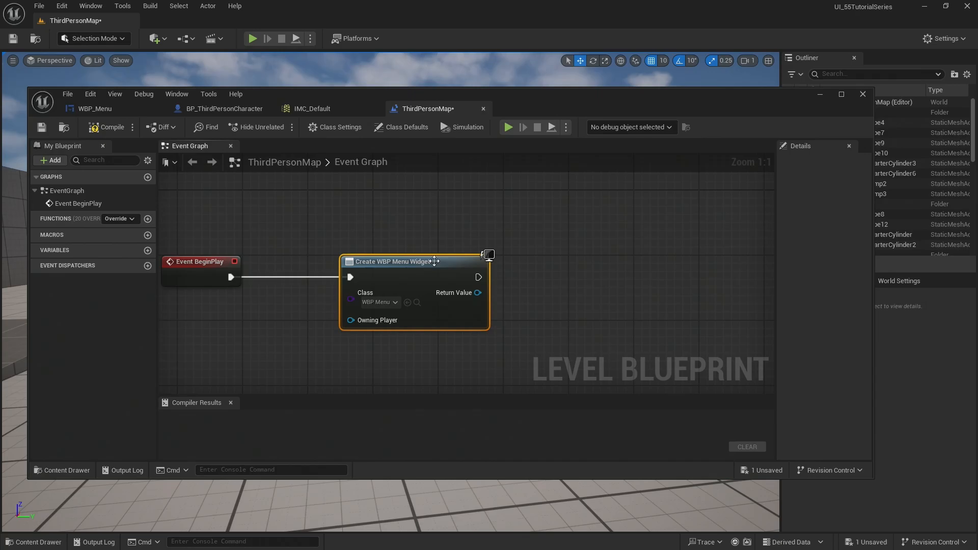
drag(476, 292, 523, 296)
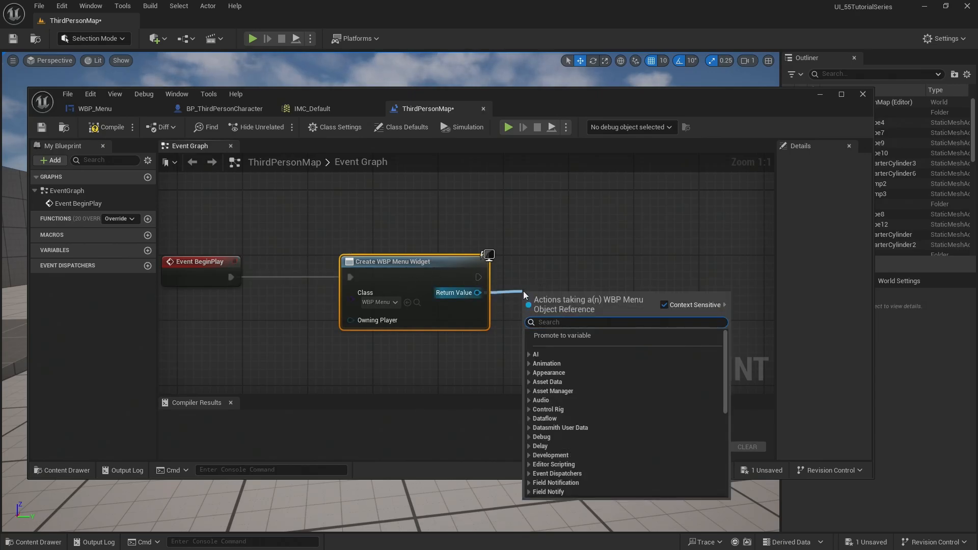
click(561, 335)
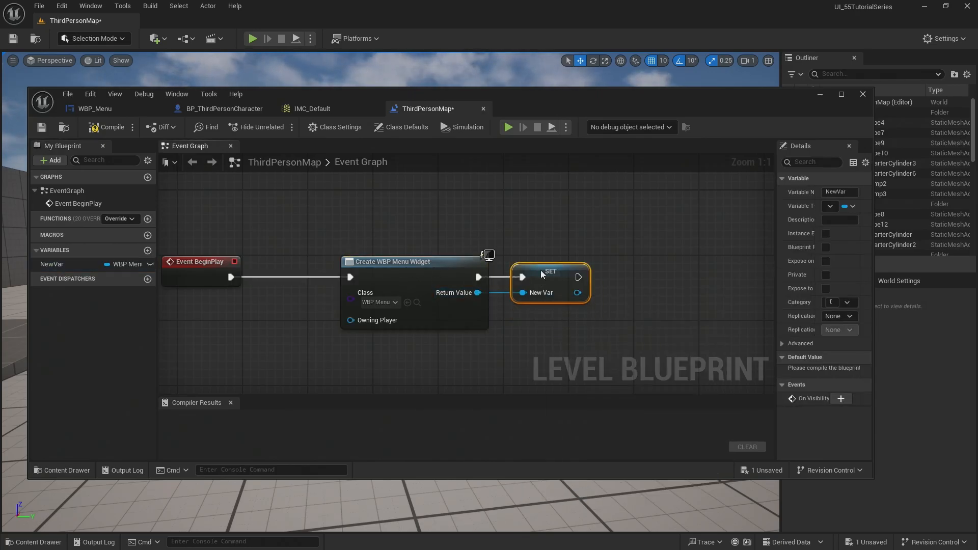
click(840, 192)
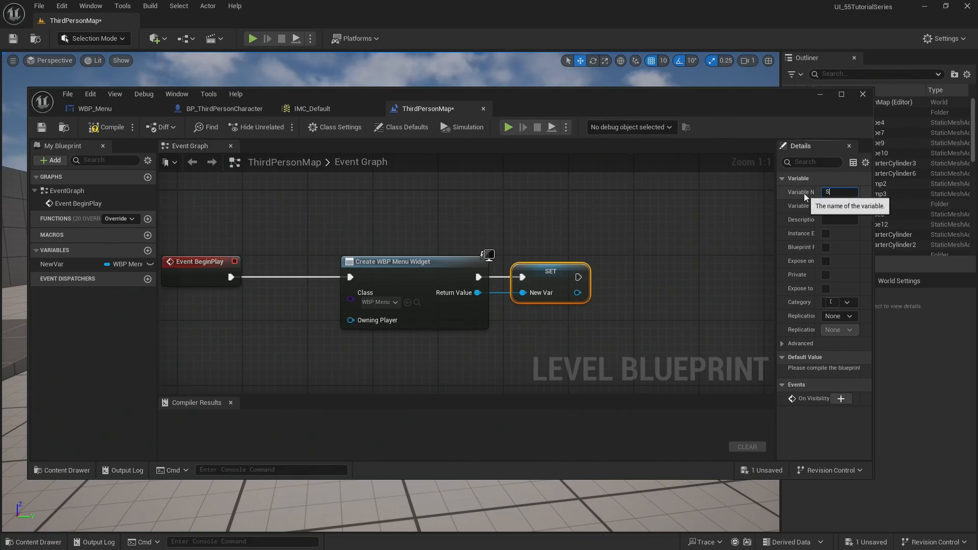
text(tartScreen)
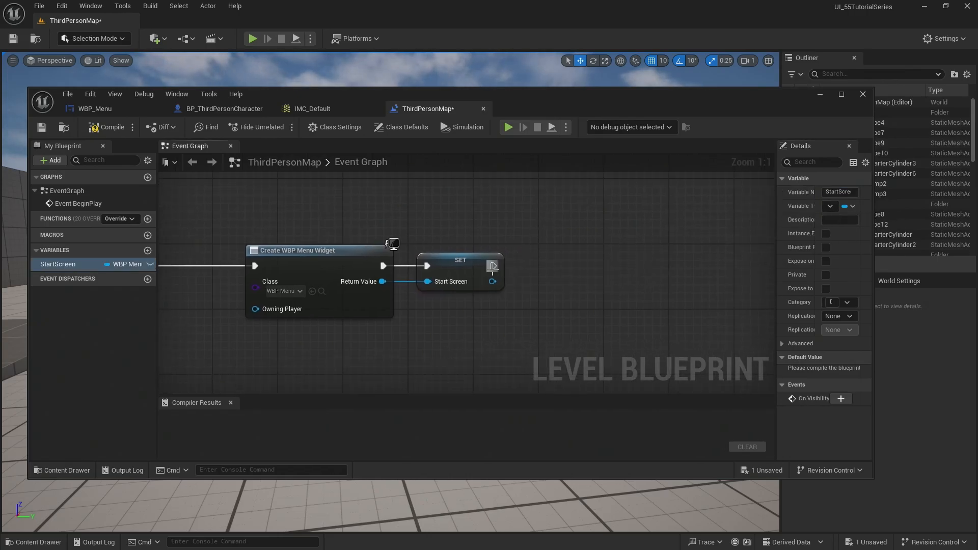
mouse_move(490, 281)
text(add to v)
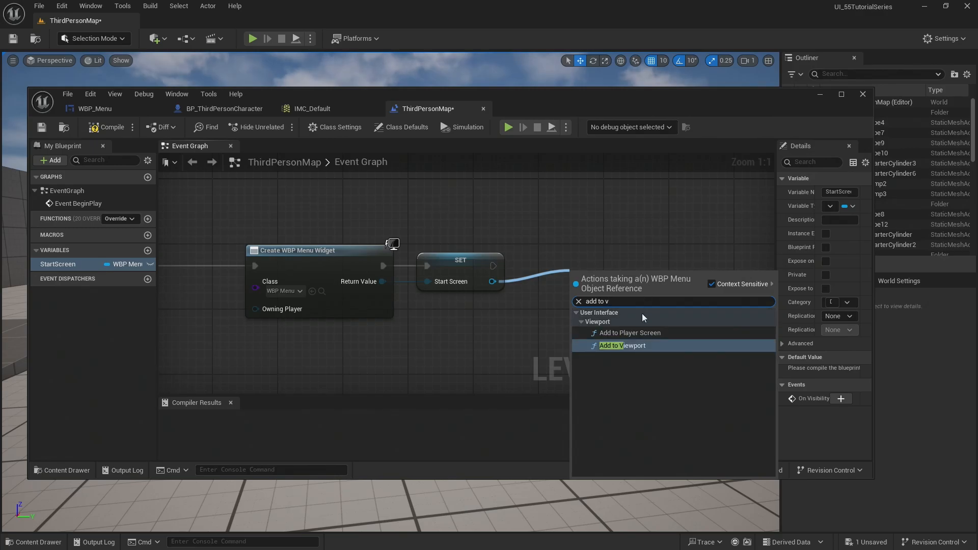
Add an Add to Viewport node after the StartScreen Set node
click(621, 345)
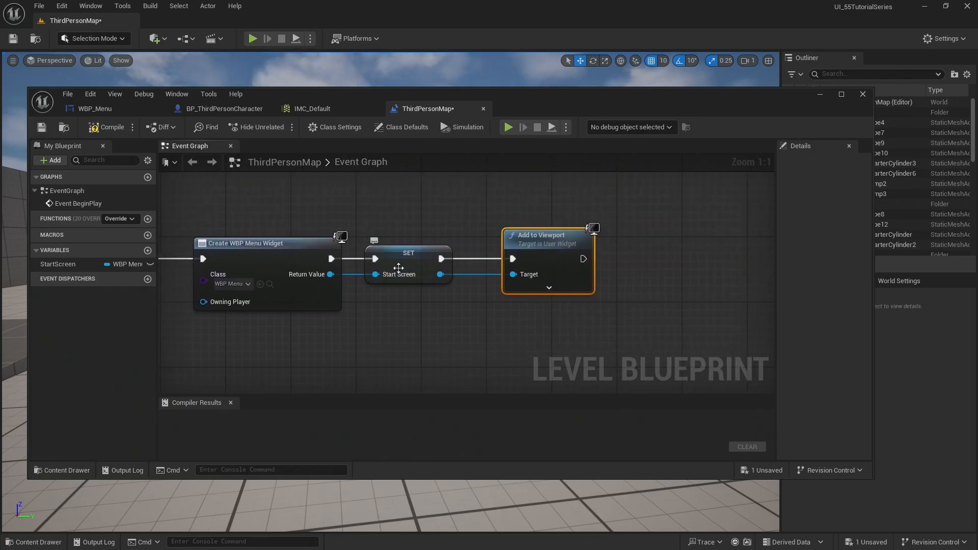
mouse_move(514, 235)
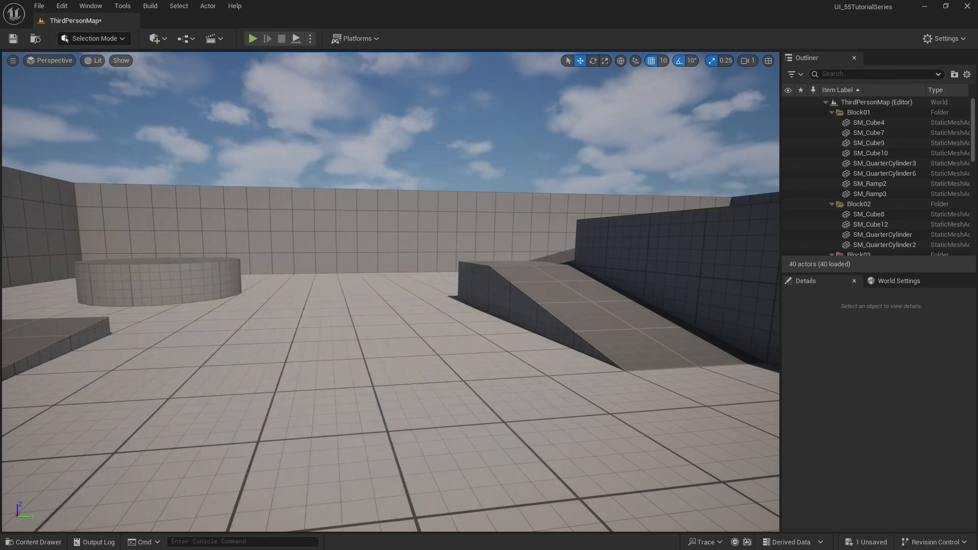
Test-play the level to see the PLAY, RETRY, QUIT menu, then stop
click(251, 38)
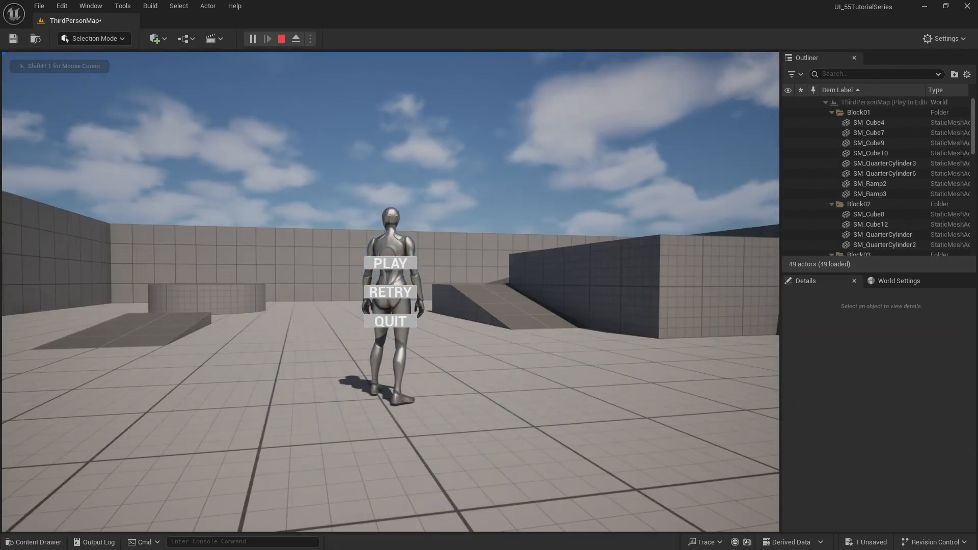
click(281, 38)
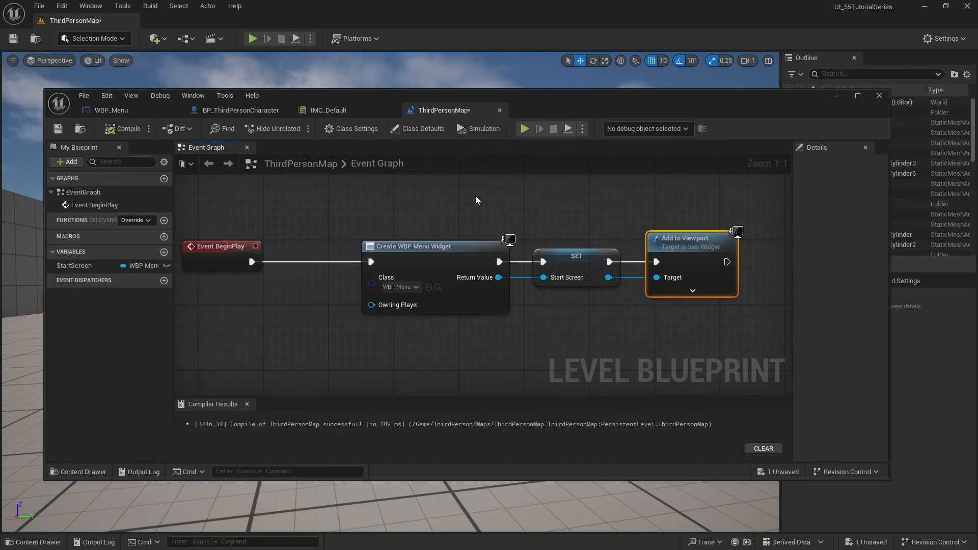
mouse_move(167, 129)
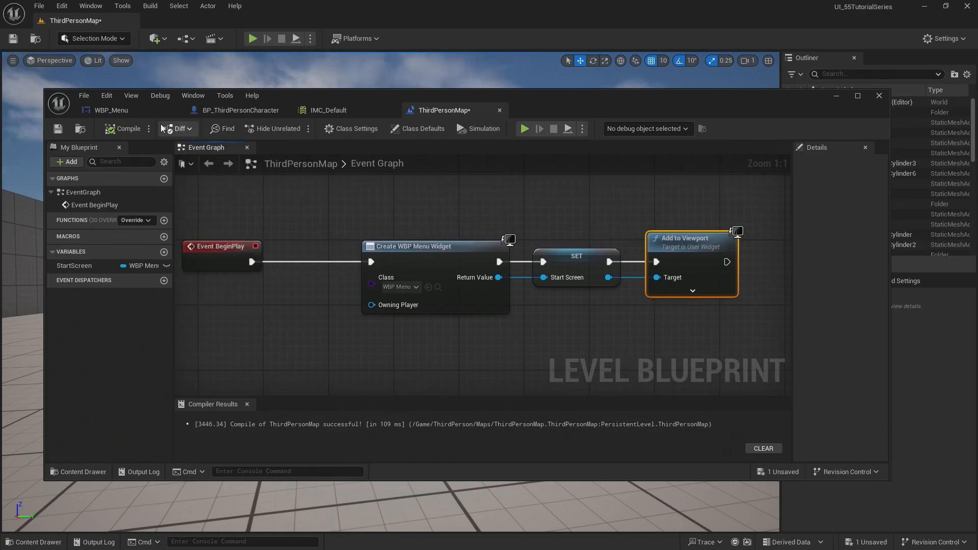
Switch to WBP_Menu's event graph showing the PLAY, QUIT and RETRY click handlers
click(111, 110)
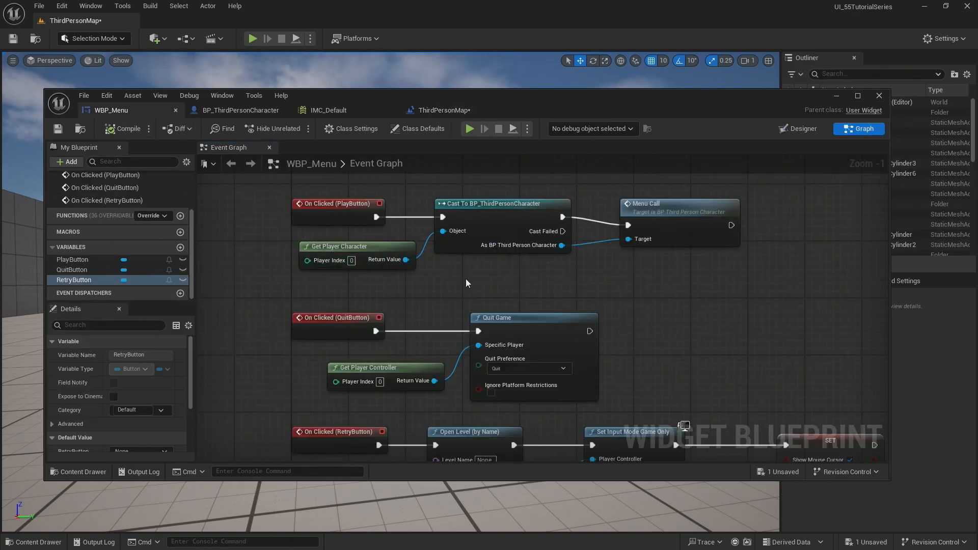
mouse_move(468, 232)
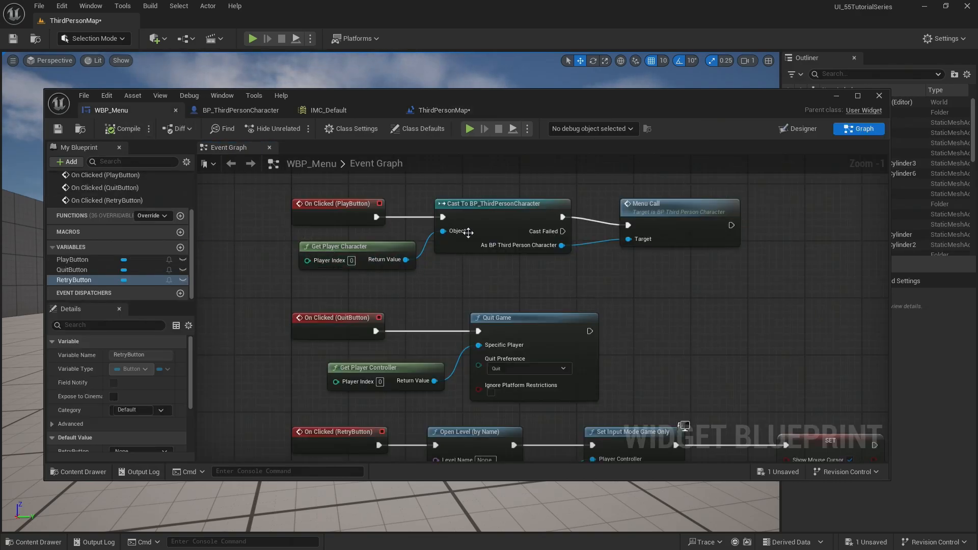
click(802, 128)
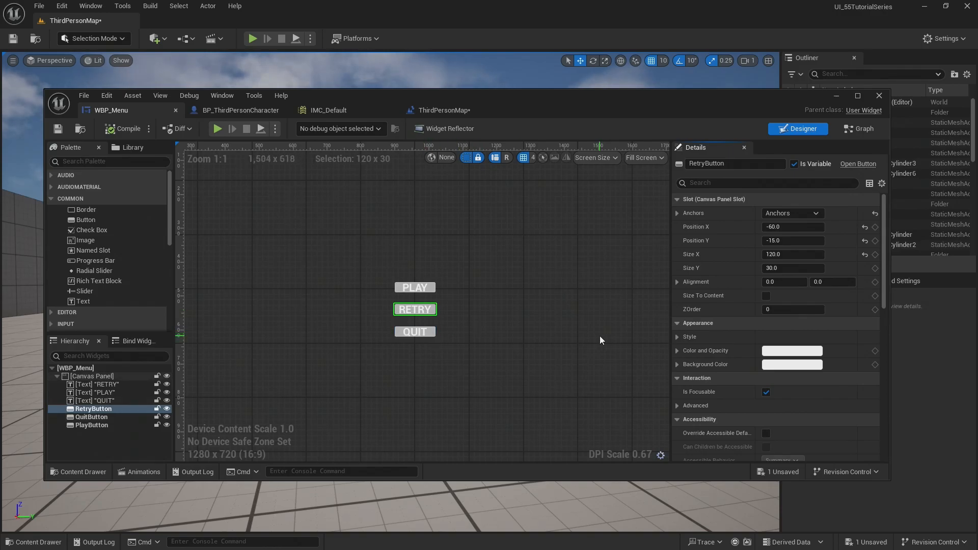
click(863, 129)
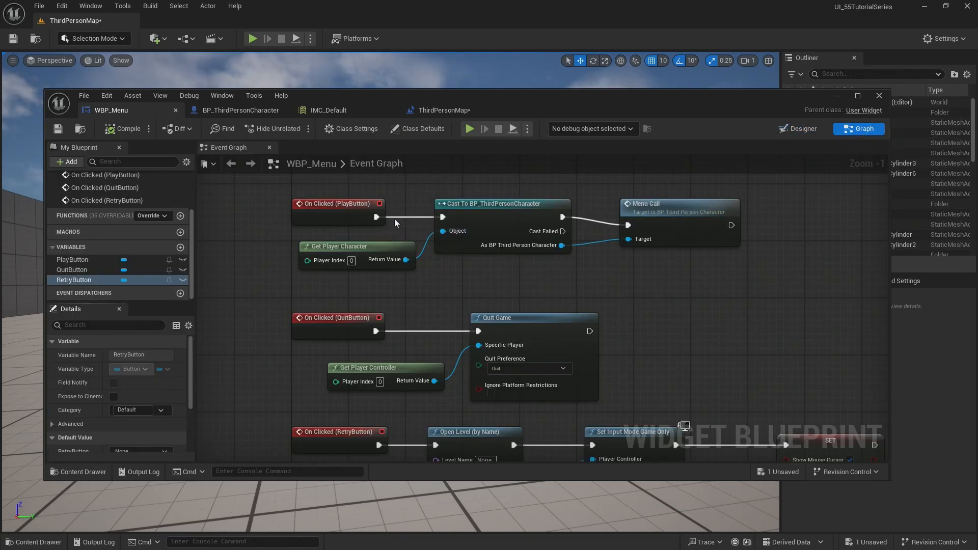
mouse_move(348, 217)
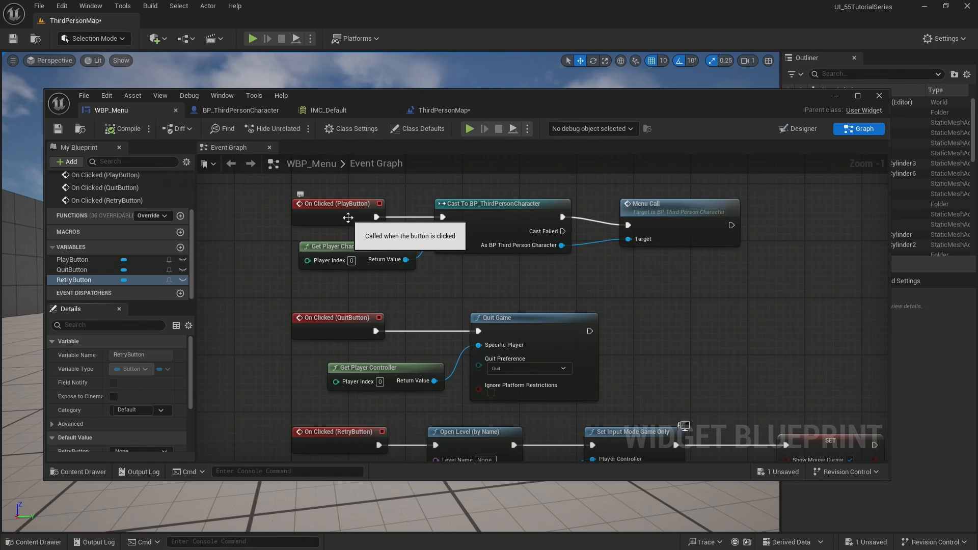
mouse_move(368, 207)
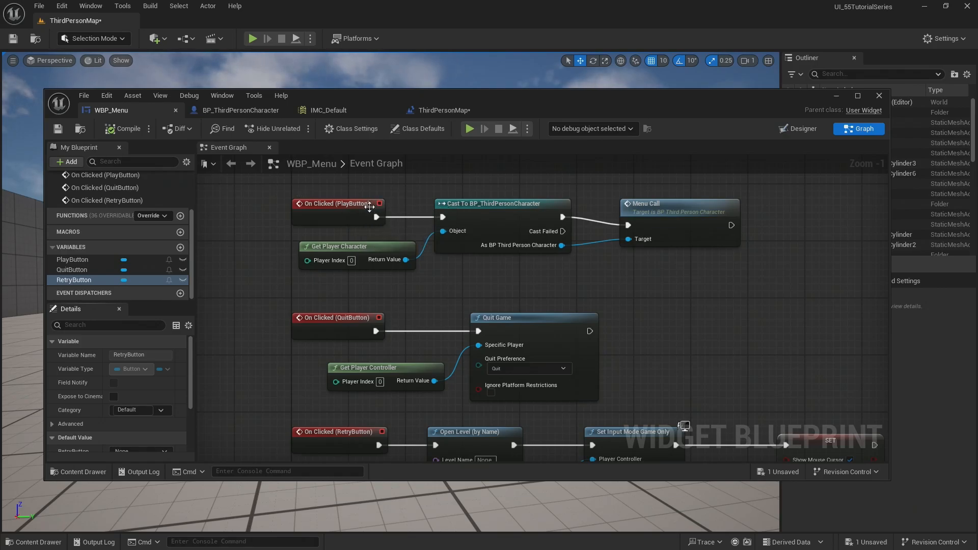
mouse_move(689, 225)
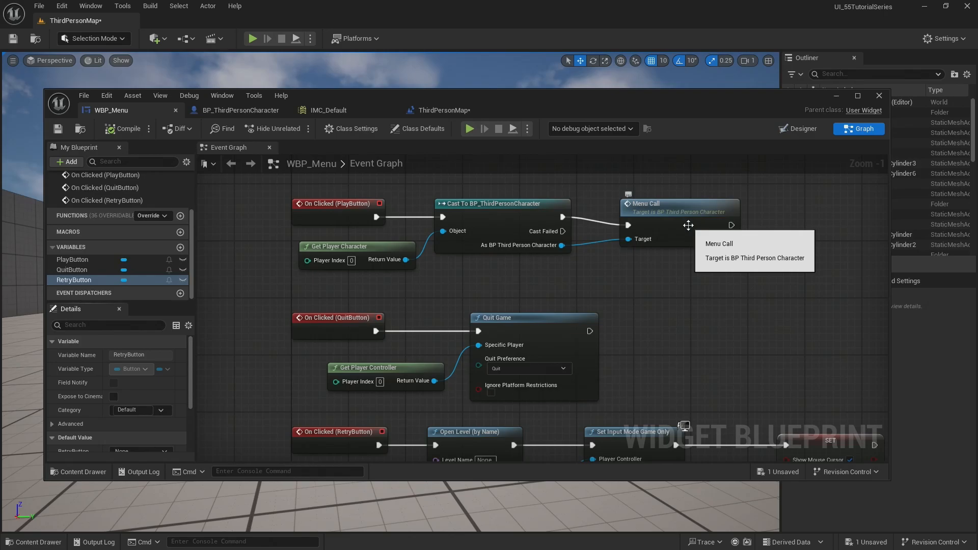
mouse_move(320, 322)
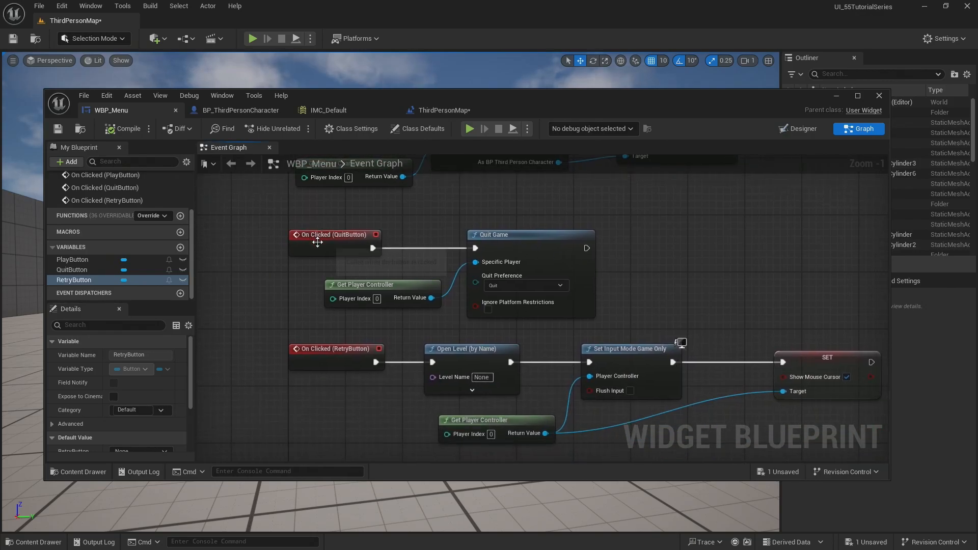
mouse_move(558, 279)
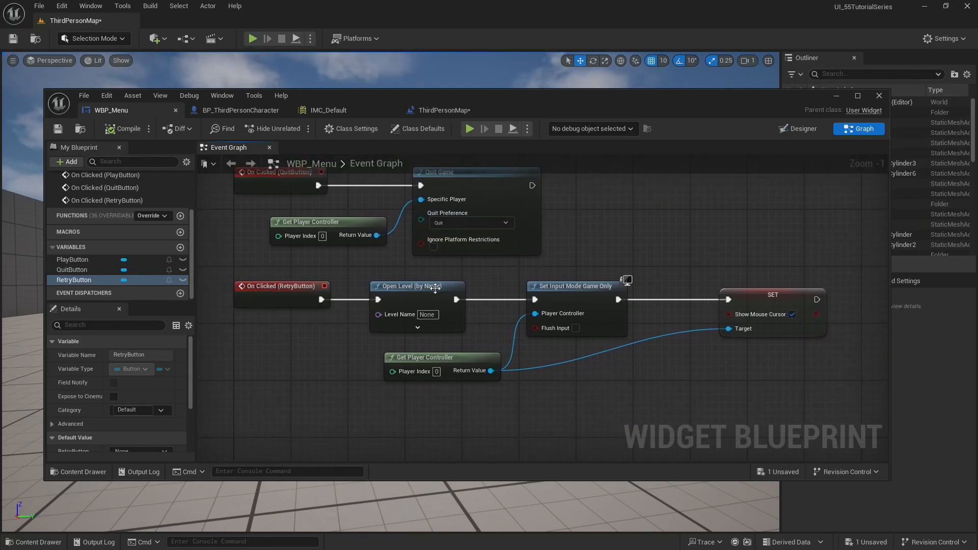
mouse_move(539, 390)
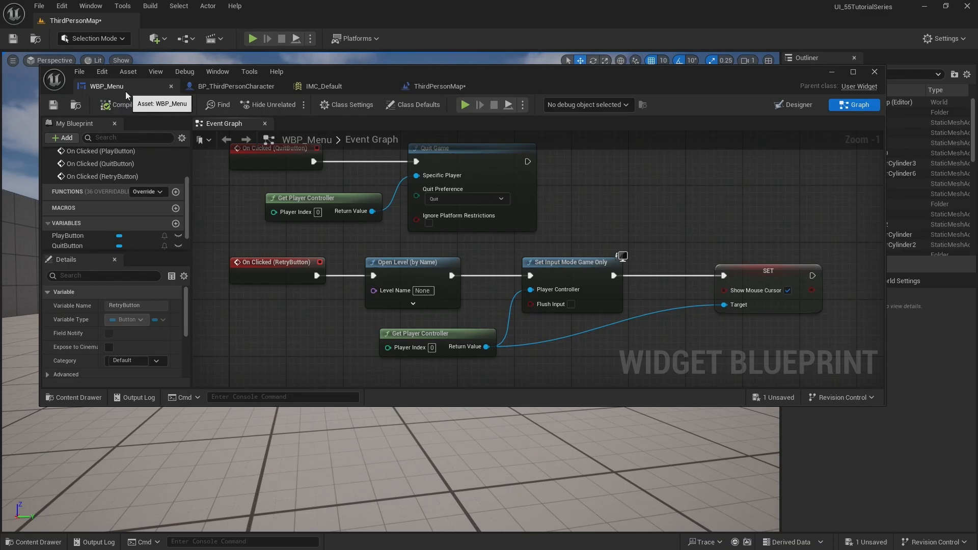
mouse_move(236, 155)
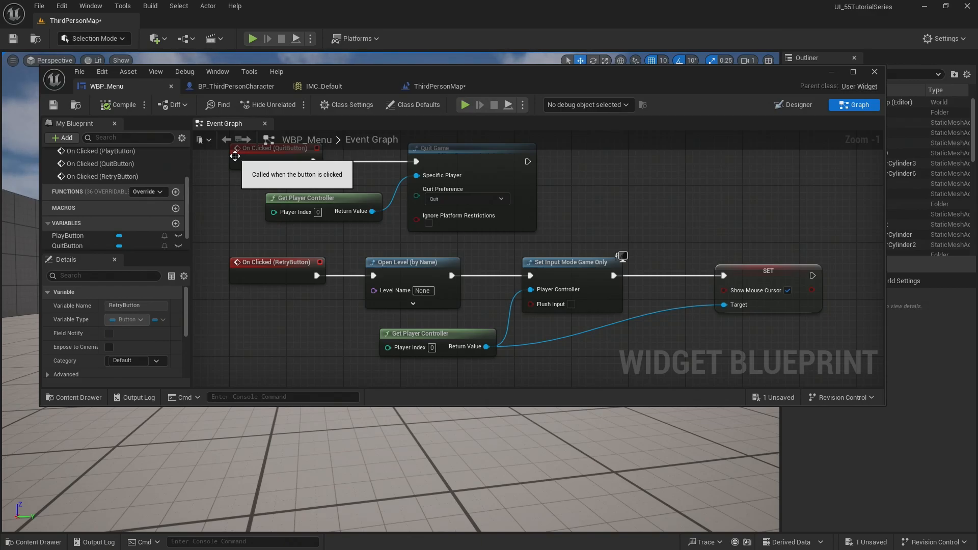
mouse_move(85, 315)
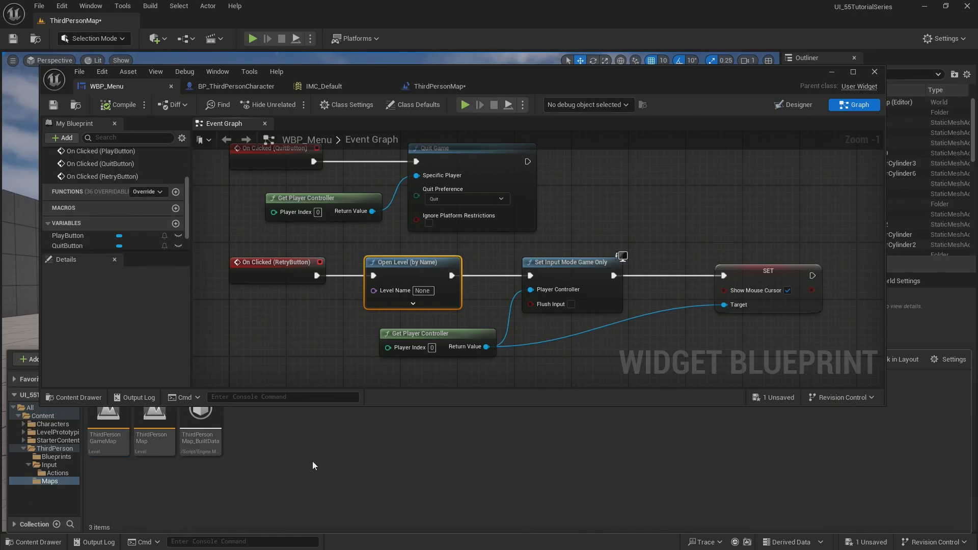
Set the RETRY button's Open Level node Level Name to ThirdPersonGameMap
click(423, 290)
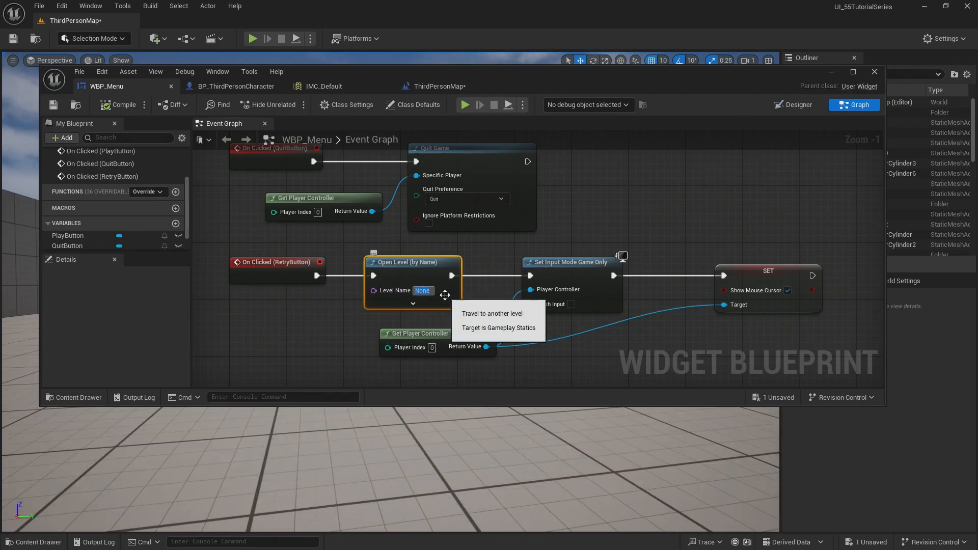
text(ThirdPersonGameMap)
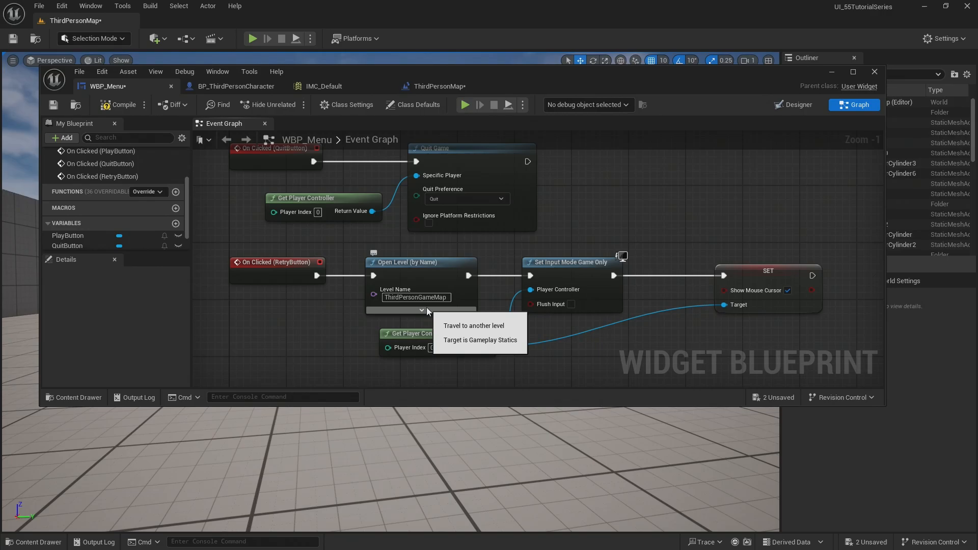
mouse_move(115, 127)
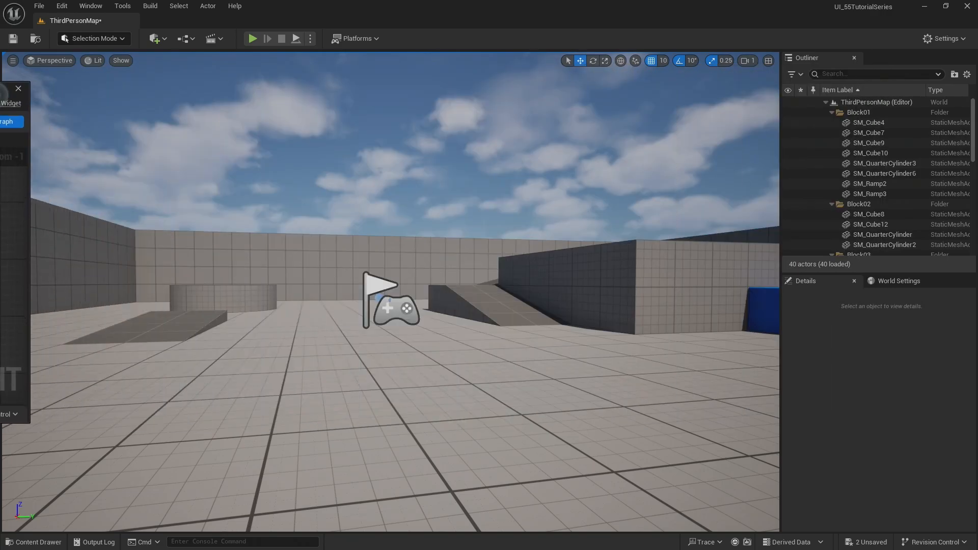
Move the WBP_Menu editor window up across the top of the level editor
click(253, 37)
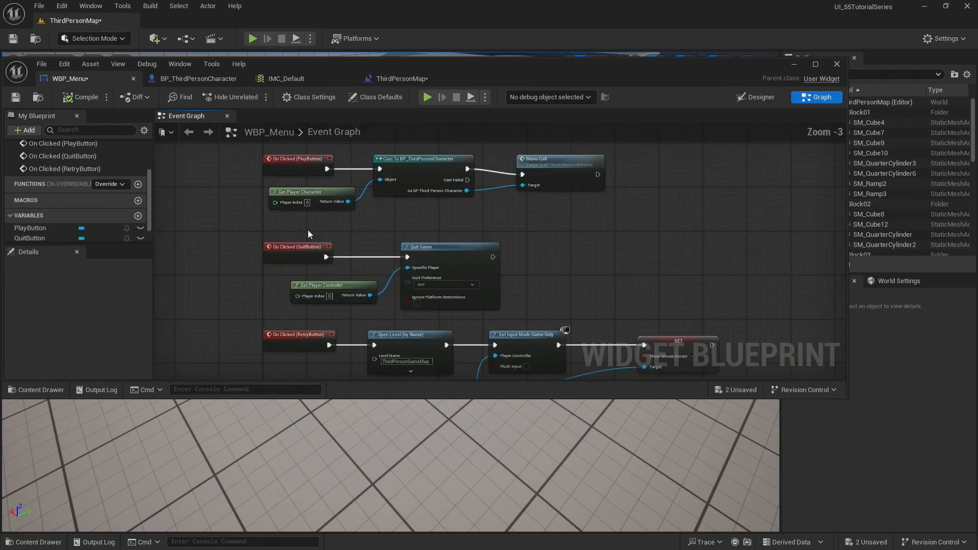
mouse_move(297, 225)
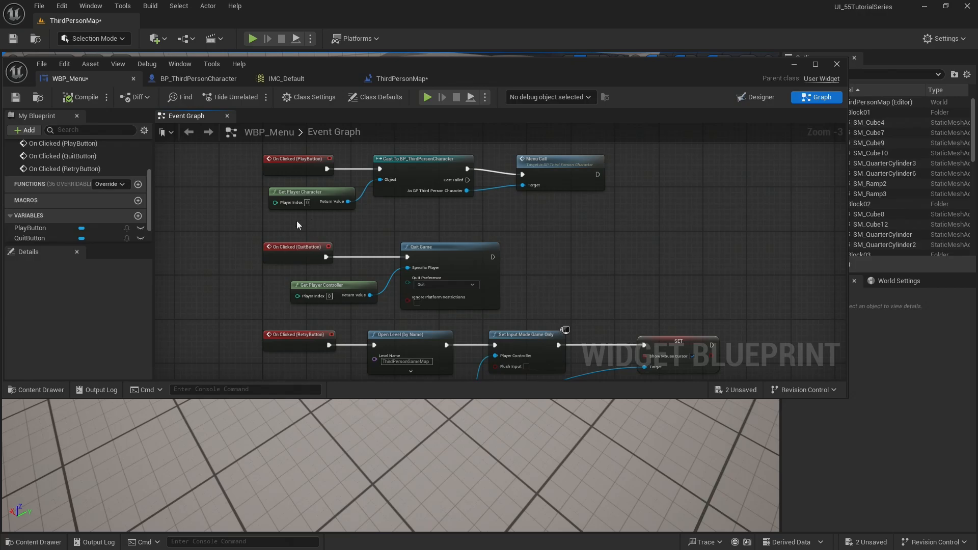
Show the top-level Content folder with WBP_Menu in the Content Drawer
click(35, 389)
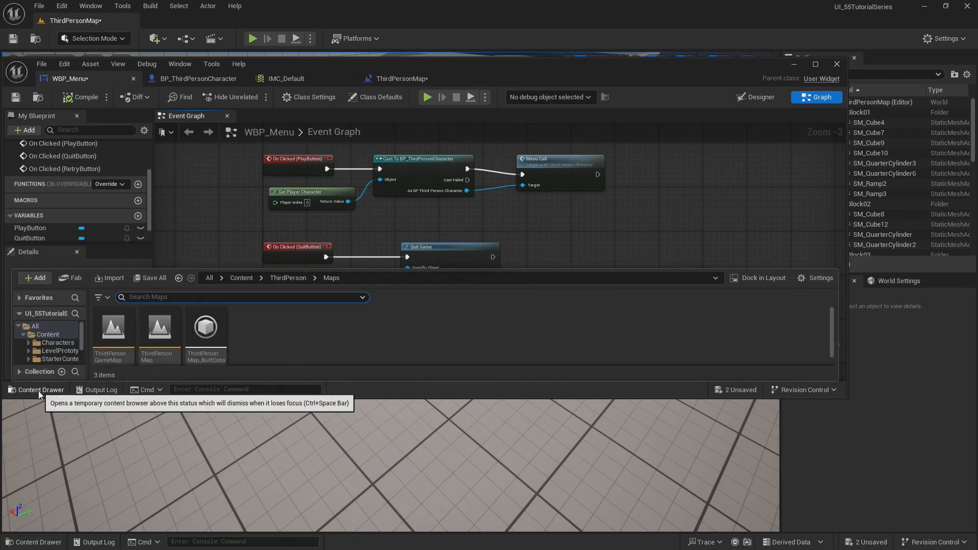
click(47, 335)
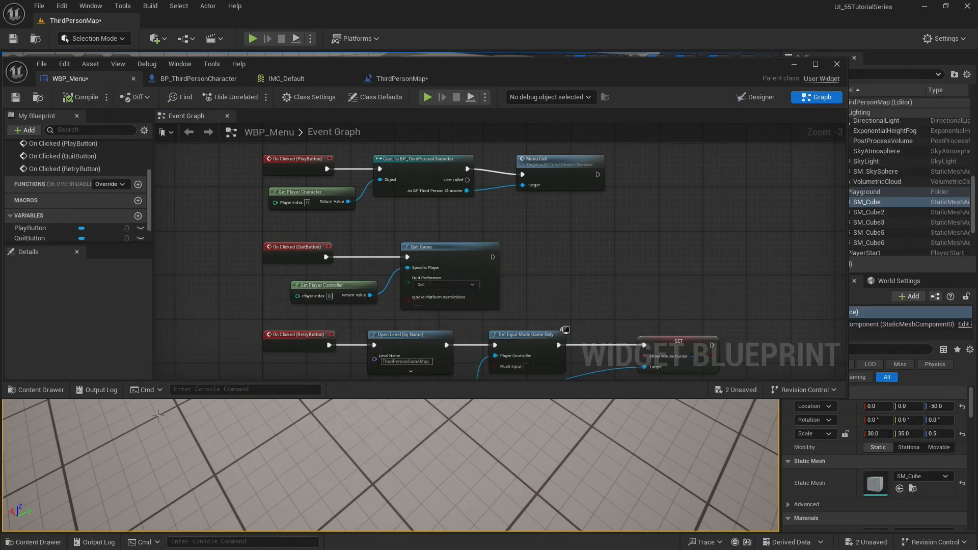
click(35, 389)
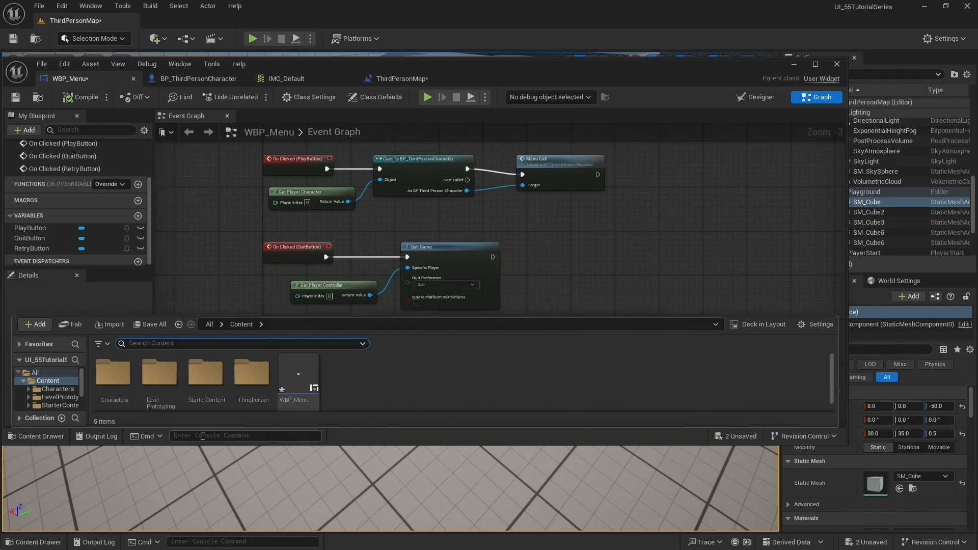
mouse_move(298, 380)
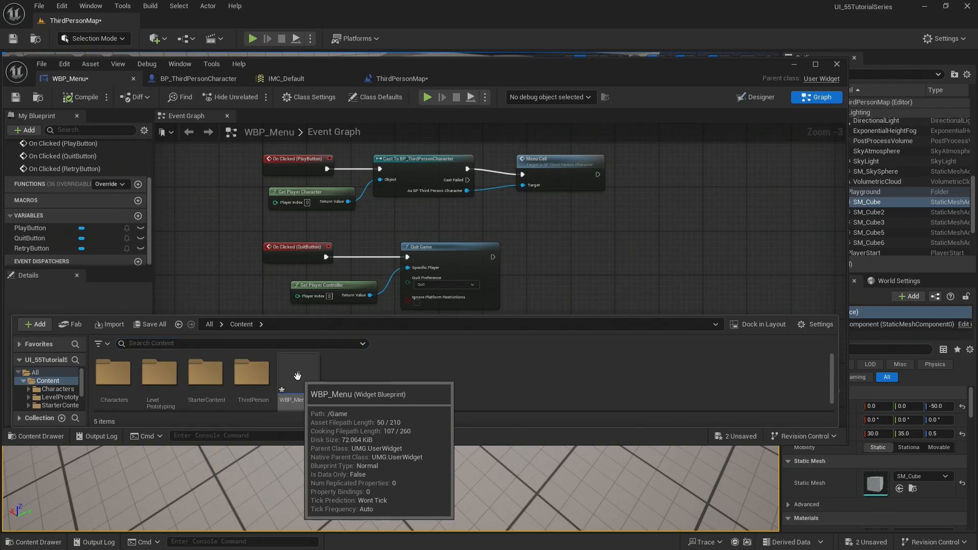
Duplicate WBP_Menu in Content and name the copy WBP_Start
right_click(297, 380)
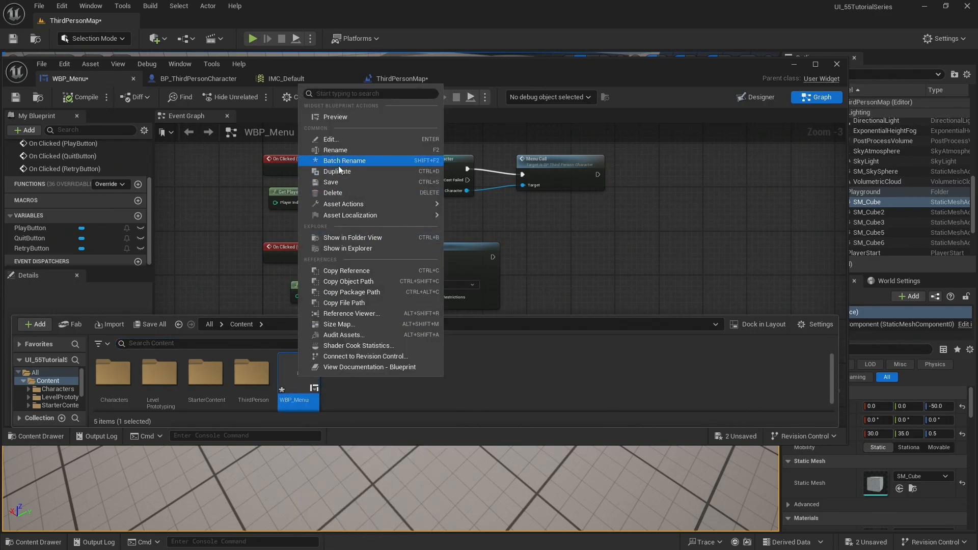
click(337, 172)
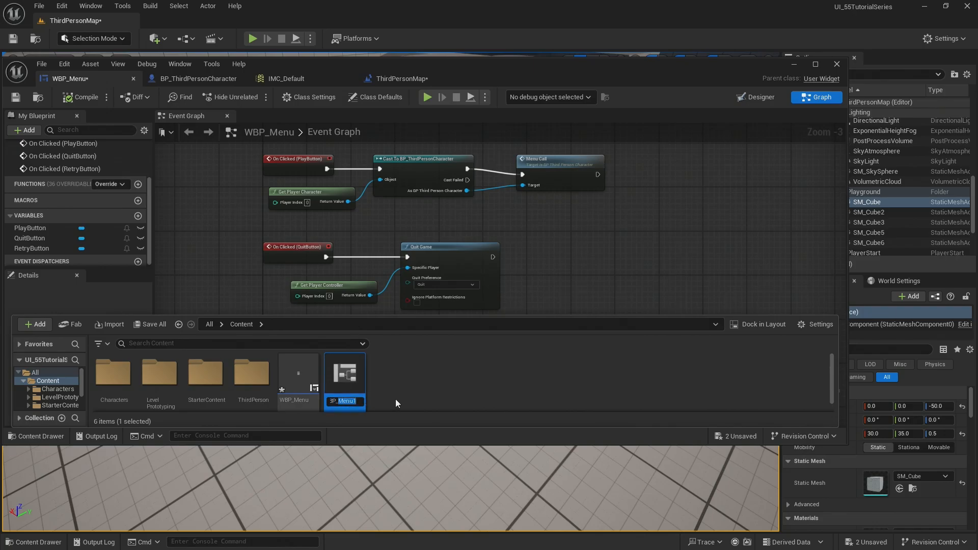
text(WBP_Start)
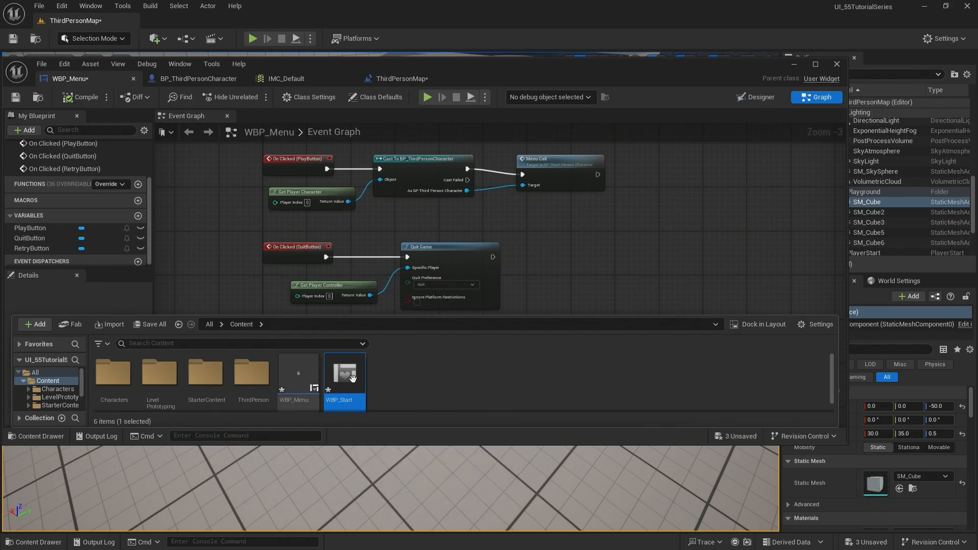
In WBP_Start, delete the PLAY button and relabel RETRY as START above QUIT
double_click(343, 377)
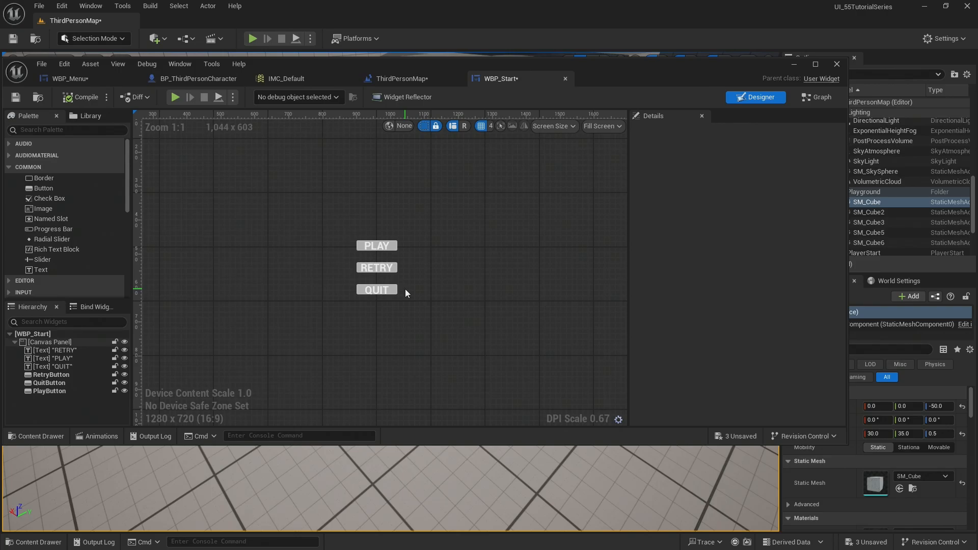
click(377, 245)
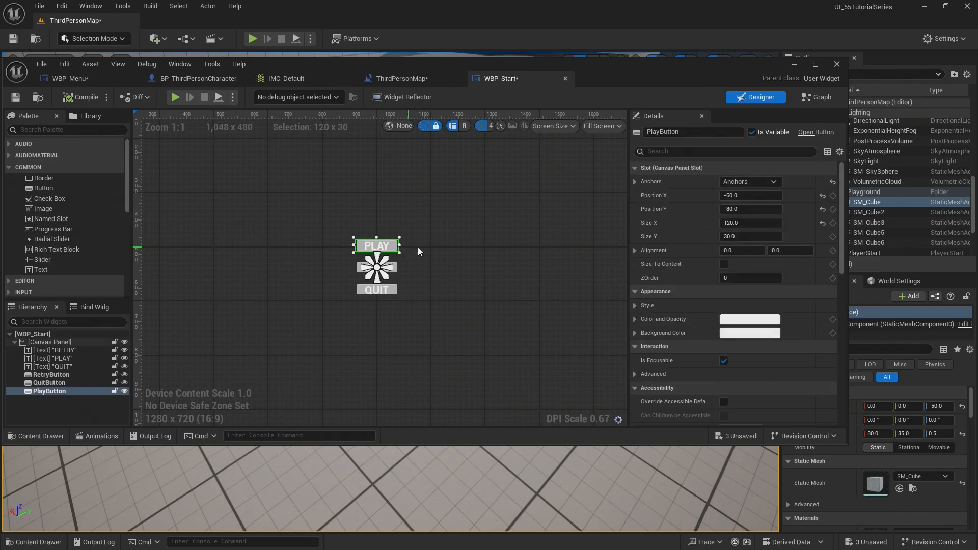
mouse_move(822, 97)
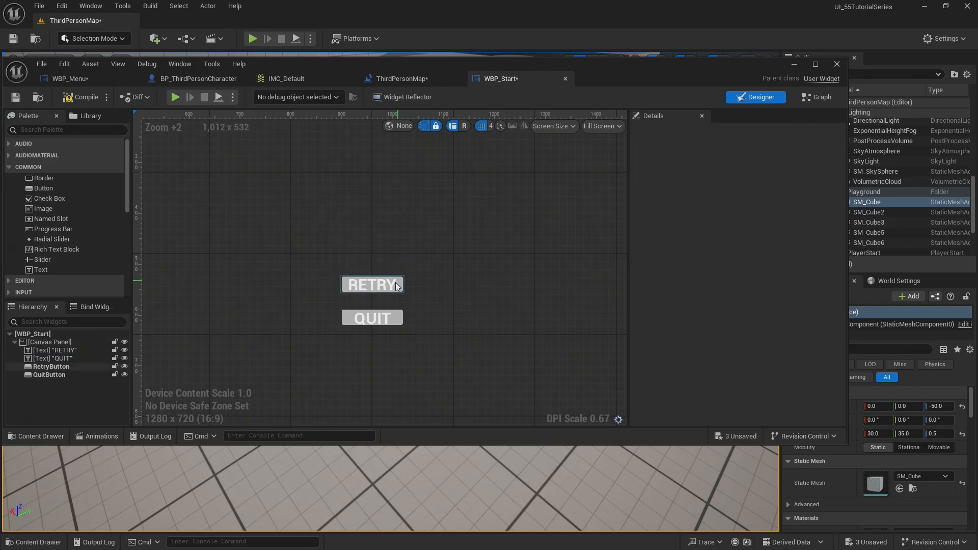
click(372, 284)
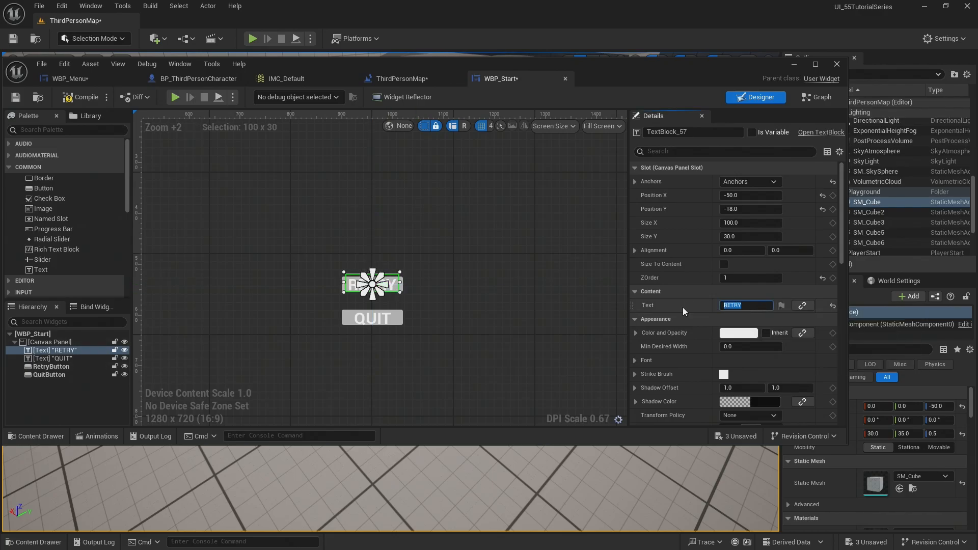
text(ST)
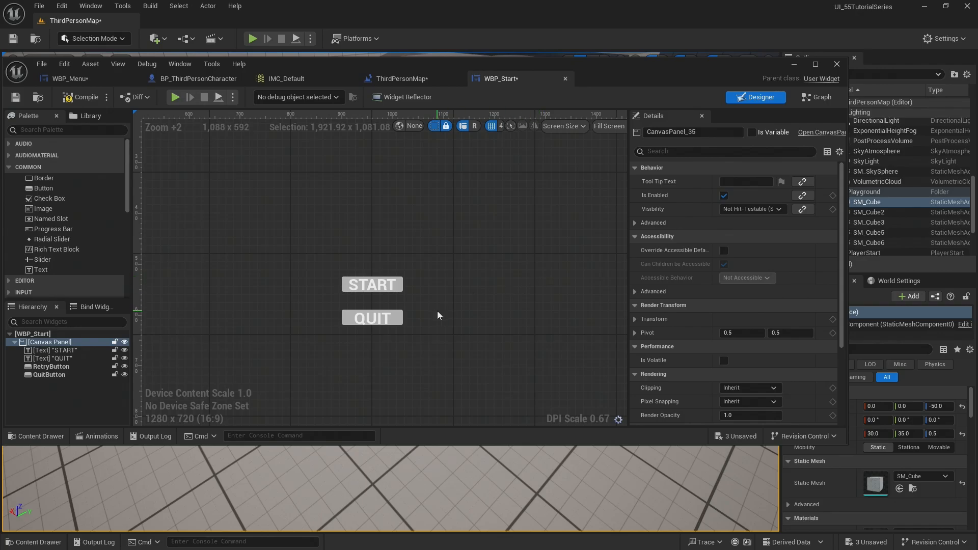
Compile WBP_Start and remove the orphaned On Clicked (PlayButton) event node
click(816, 96)
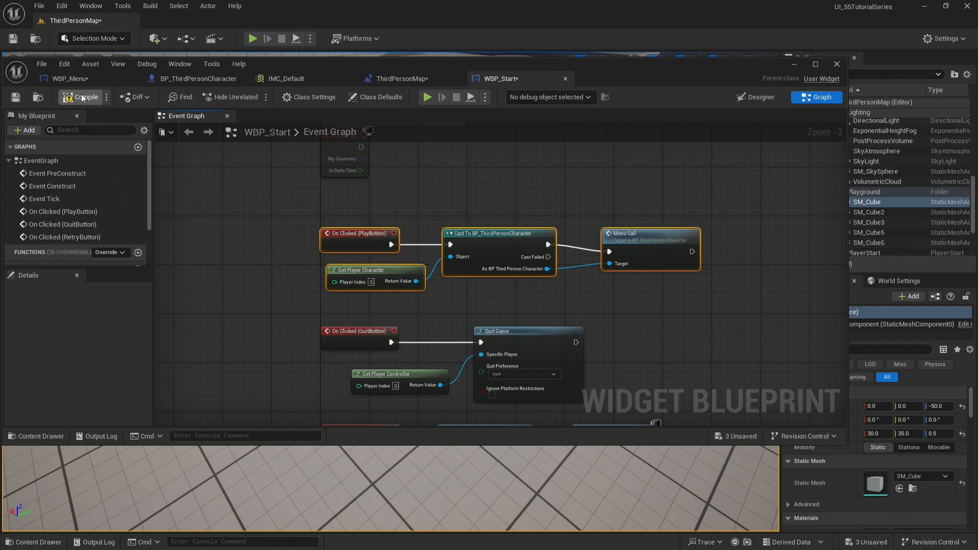
click(81, 97)
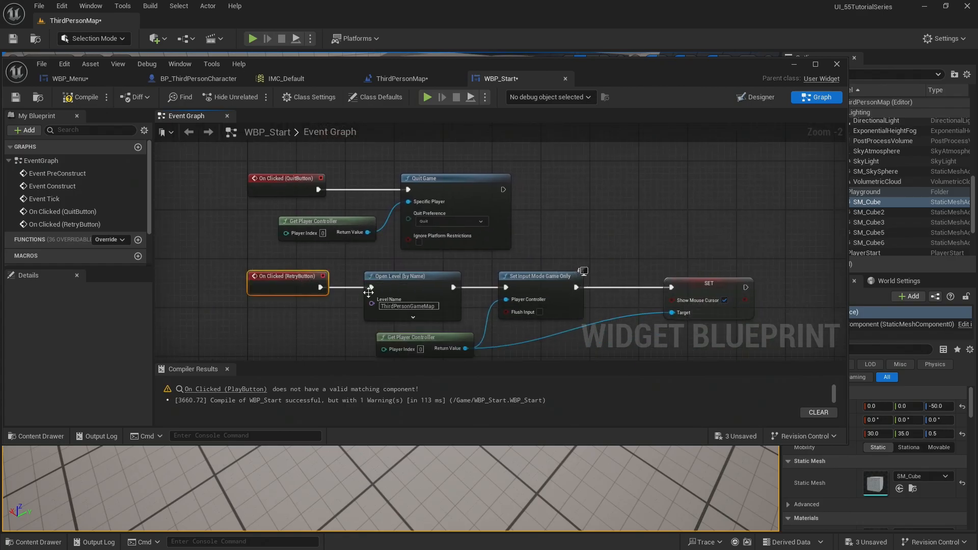
Rename RetryButton to StartButton so its click handler opens ThirdPersonGameMap
click(755, 96)
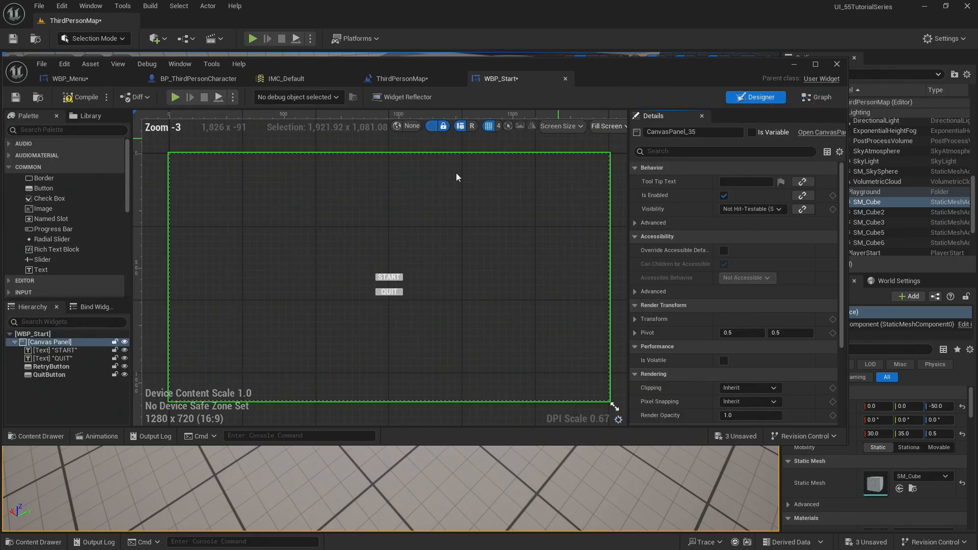
click(50, 367)
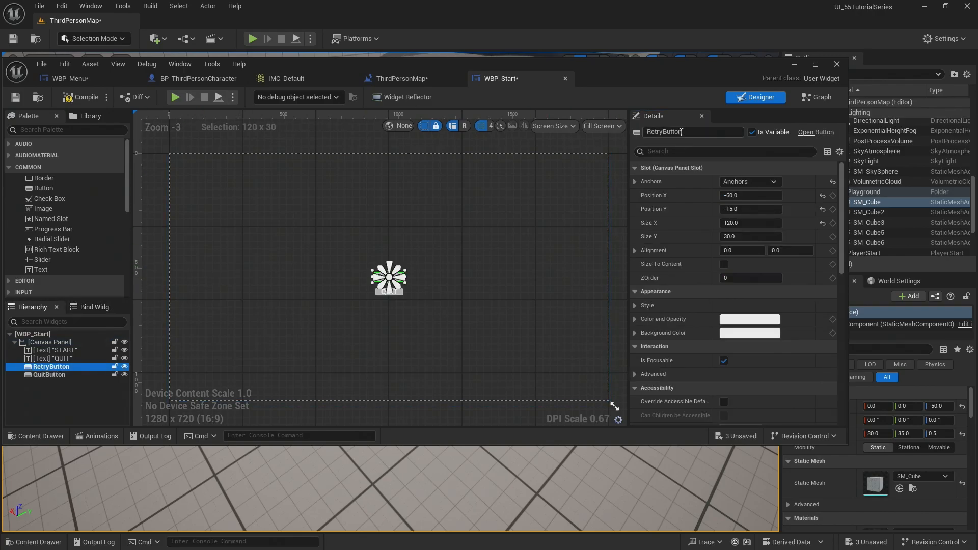
text(STButton)
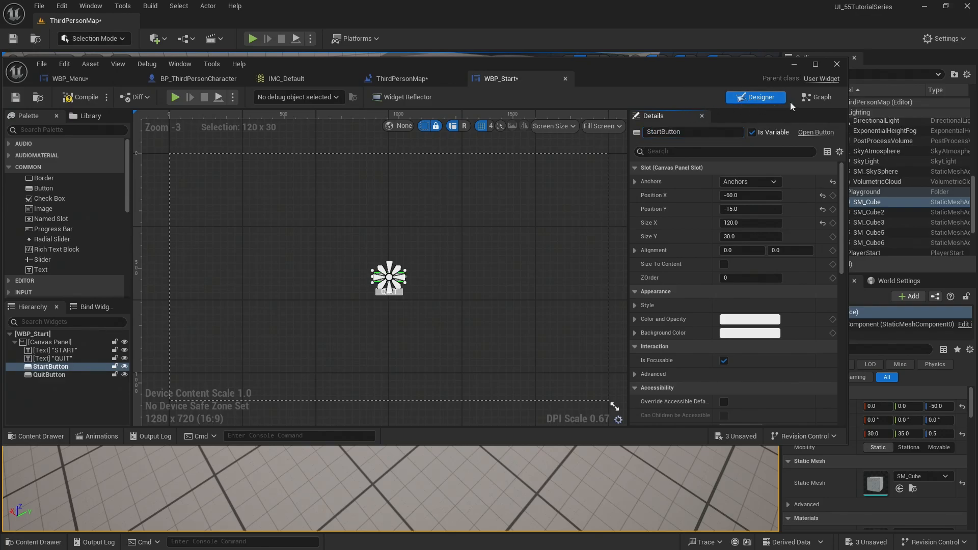
click(816, 97)
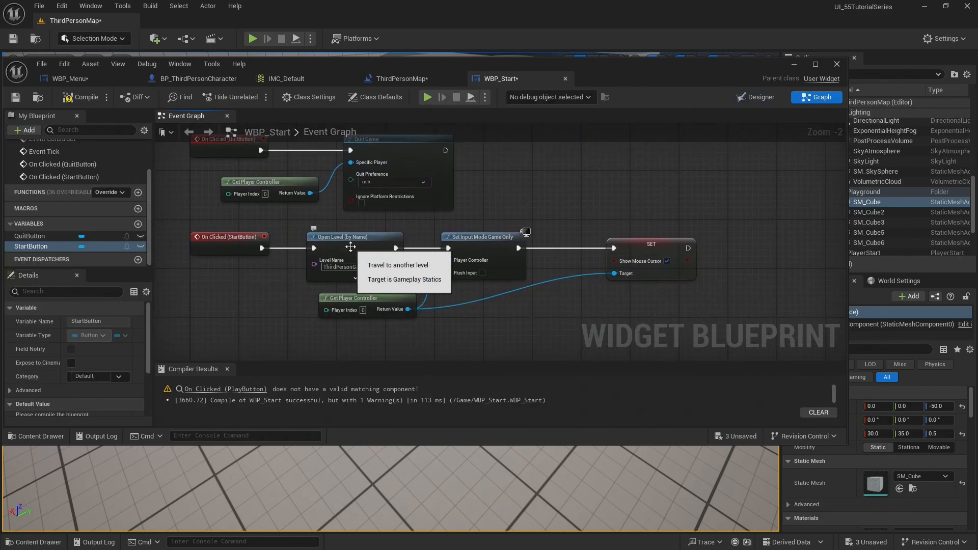
mouse_move(563, 229)
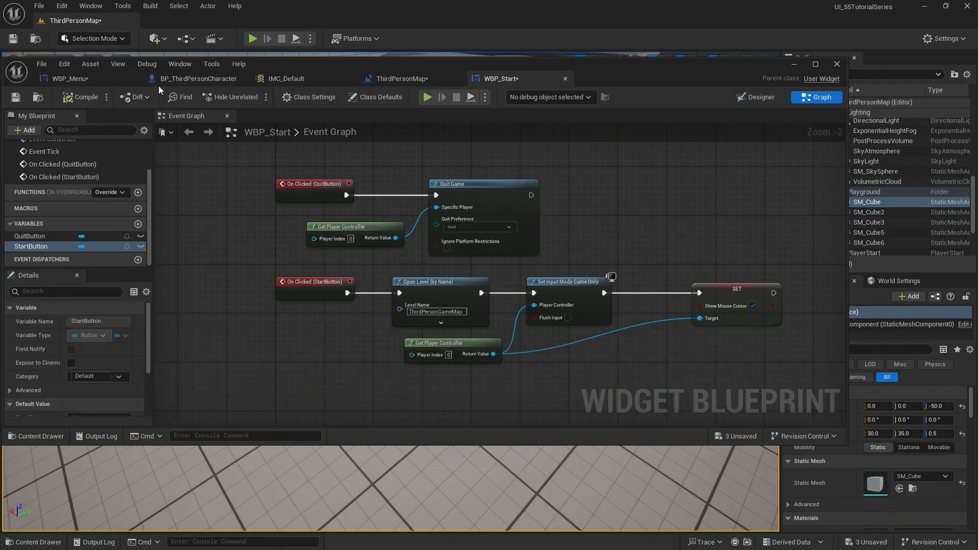
Playtest the level, see the old PLAY/RETRY/QUIT menu, stop, and return to WBP_Start
click(755, 97)
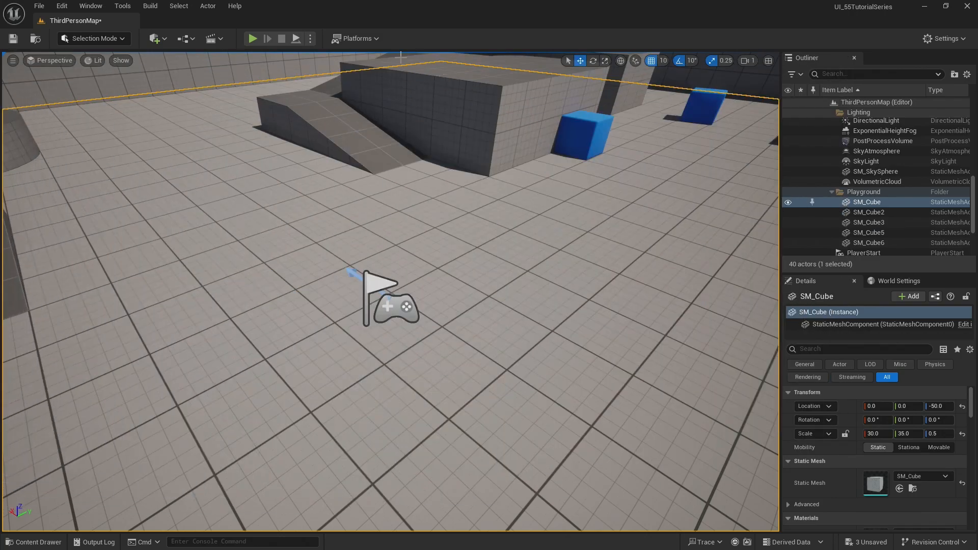
click(253, 39)
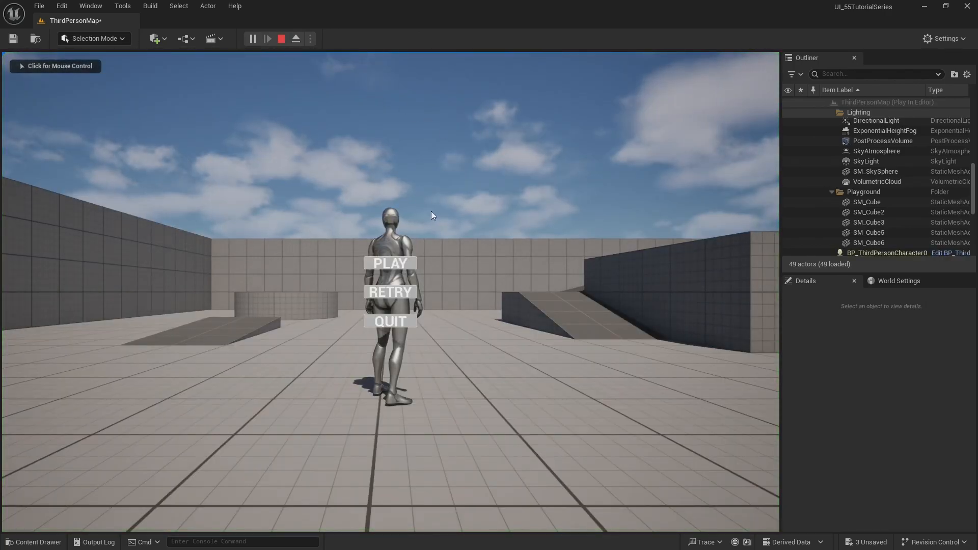
click(281, 38)
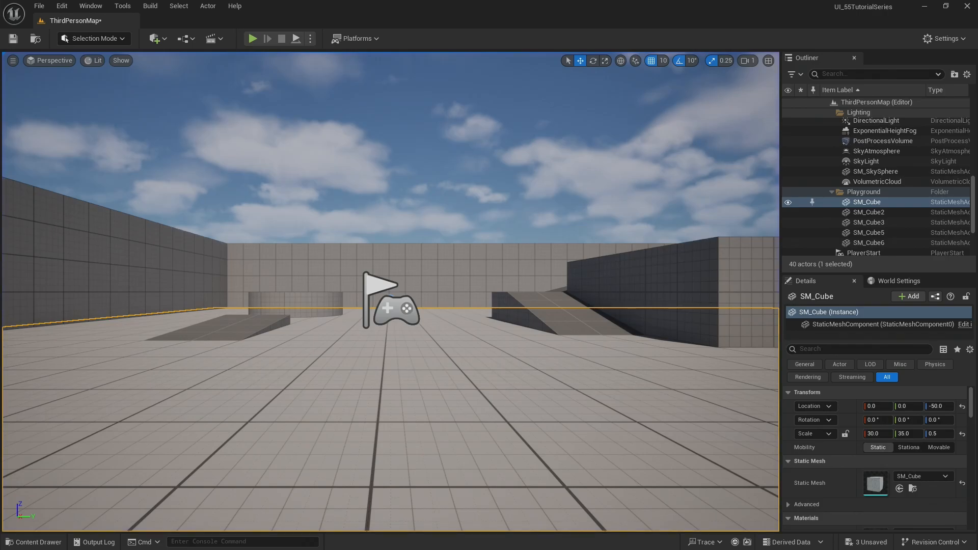
click(534, 85)
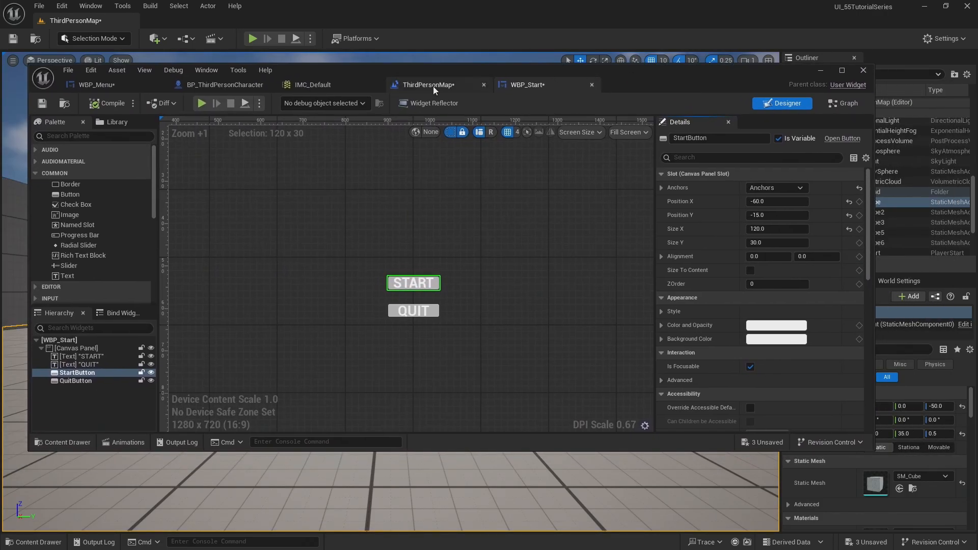
Set the ThirdPersonMap level blueprint's Create Widget class to WBP_Start instead of WBP_Menu
click(426, 85)
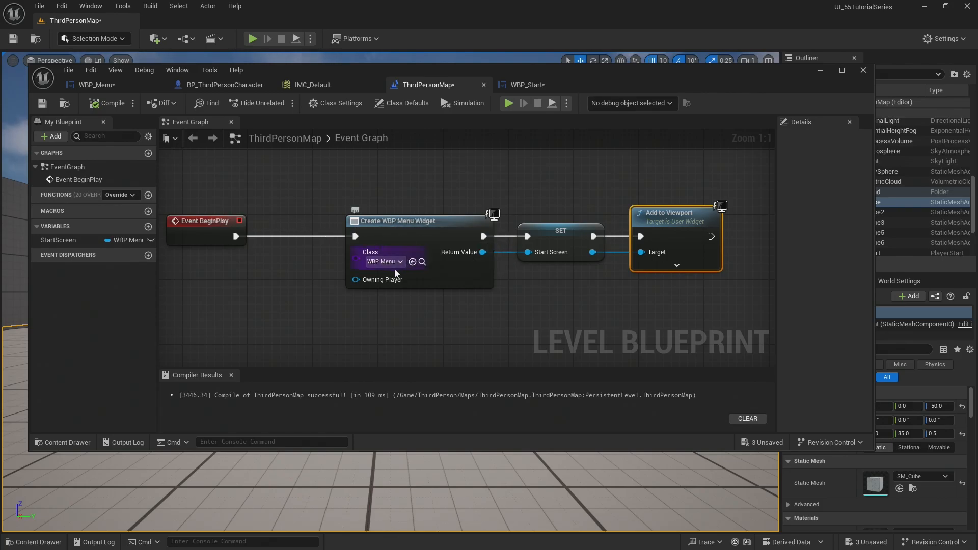
mouse_move(380, 260)
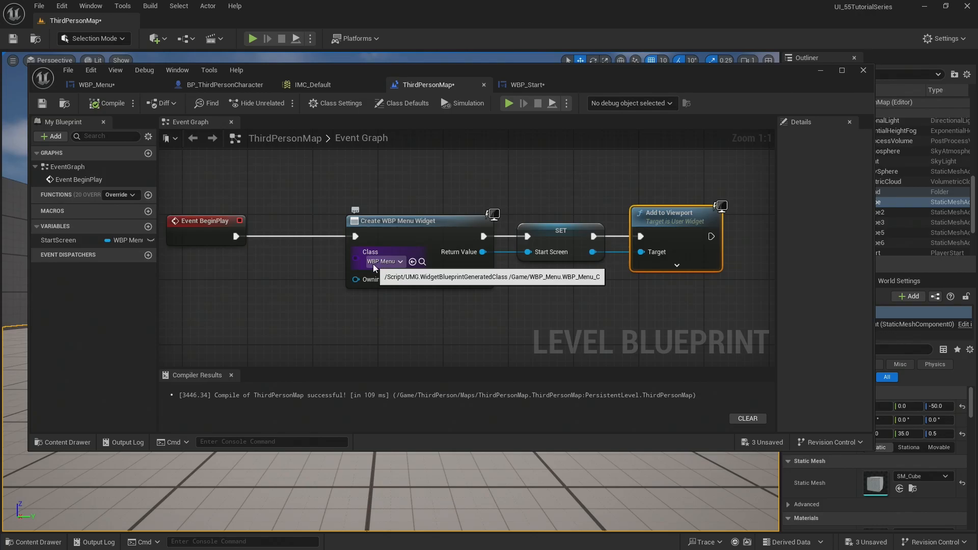
click(383, 261)
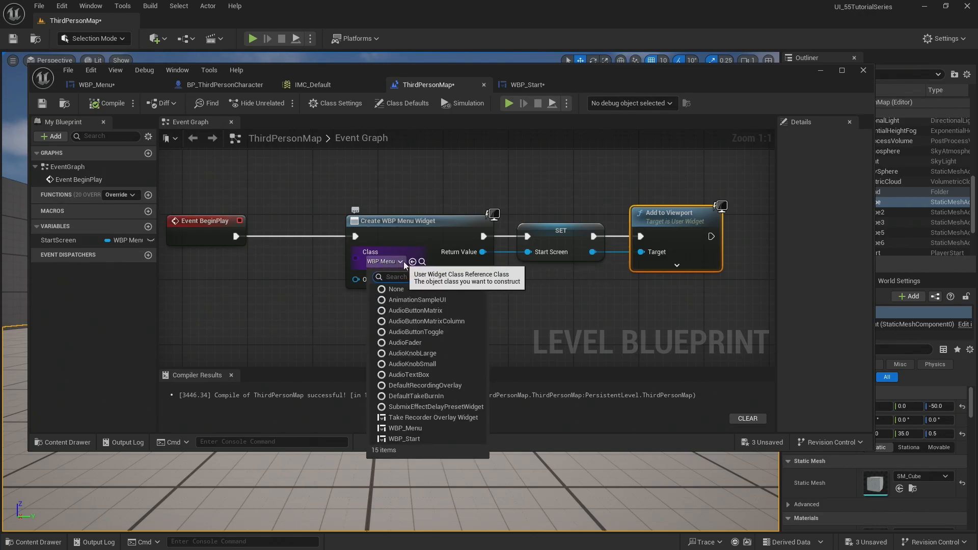
text(start)
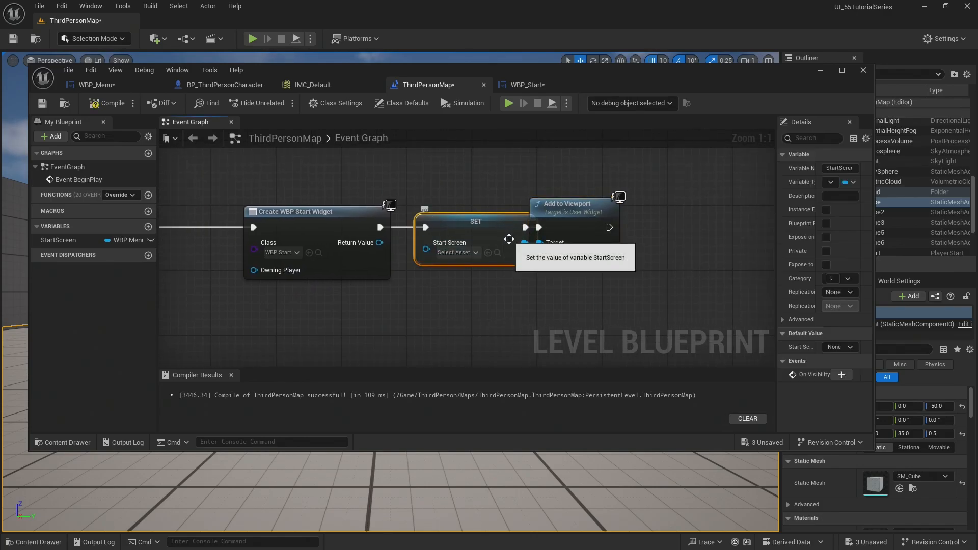
mouse_move(196, 255)
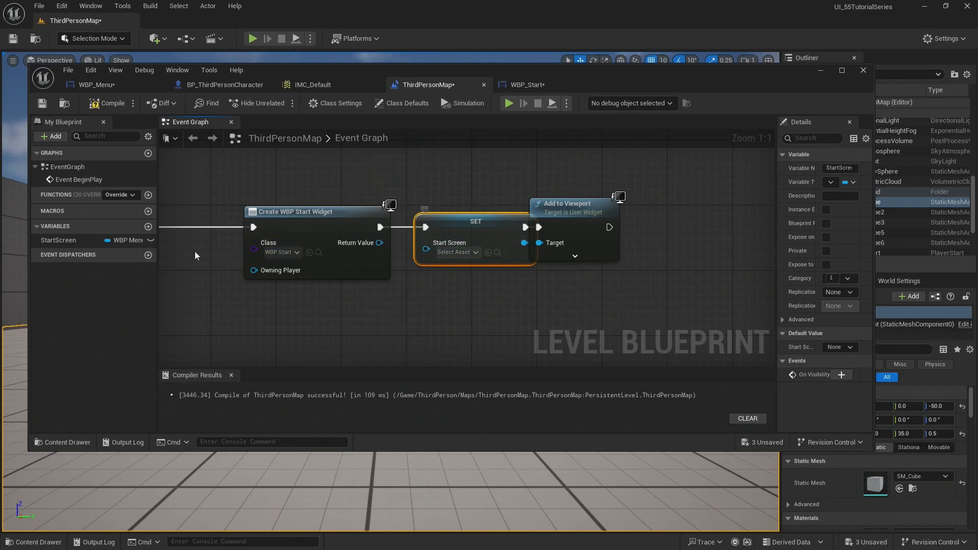
mouse_move(119, 243)
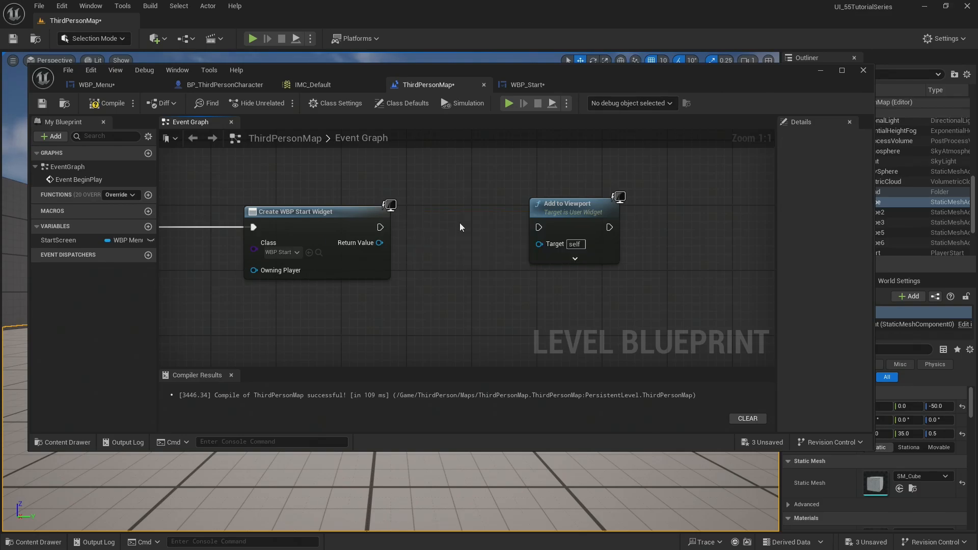
Promote the created WBP_Start widget to a new Start variable replacing StartScreen
drag(379, 242, 424, 255)
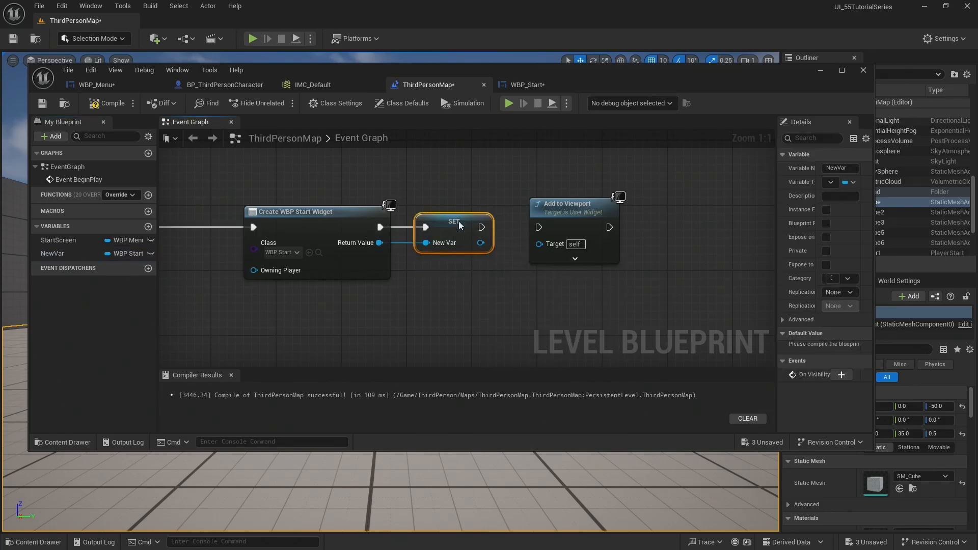
click(58, 240)
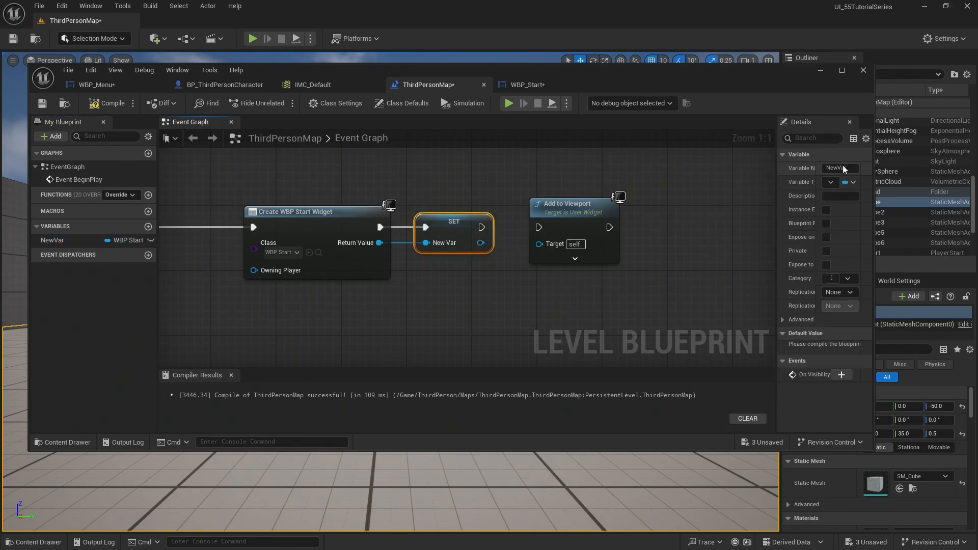
text(Start)
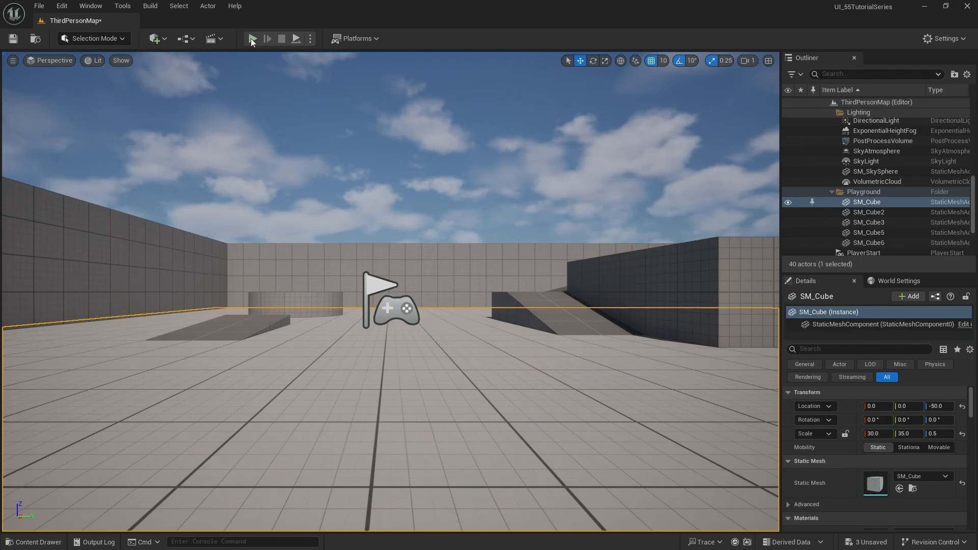
Playtest START into ThirdPersonGameMap and PLAY, then replay to see the START/QUIT screen
click(266, 39)
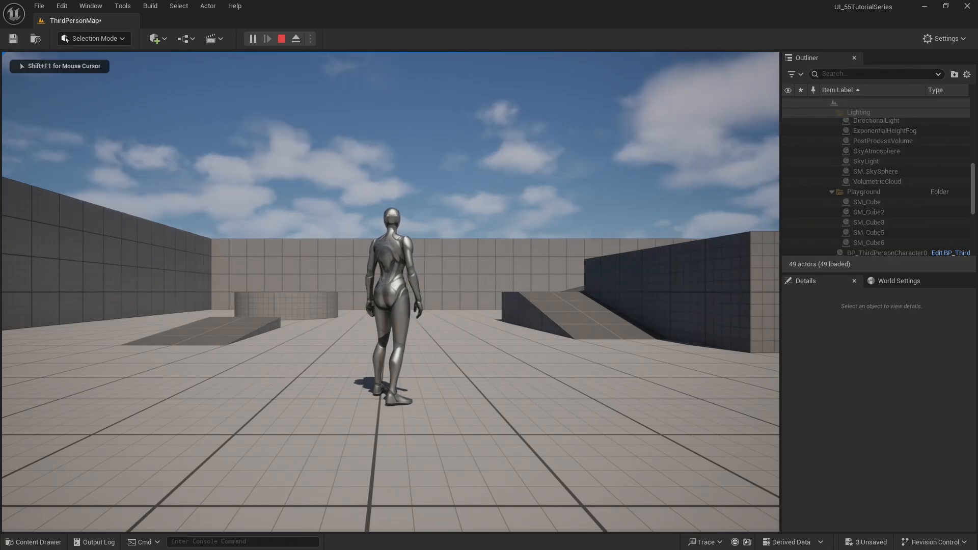
click(266, 39)
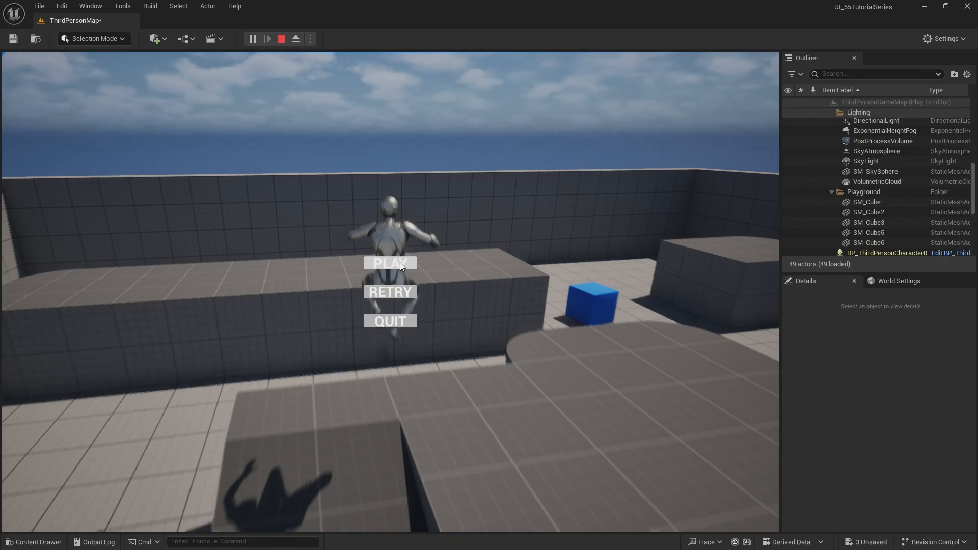
click(389, 263)
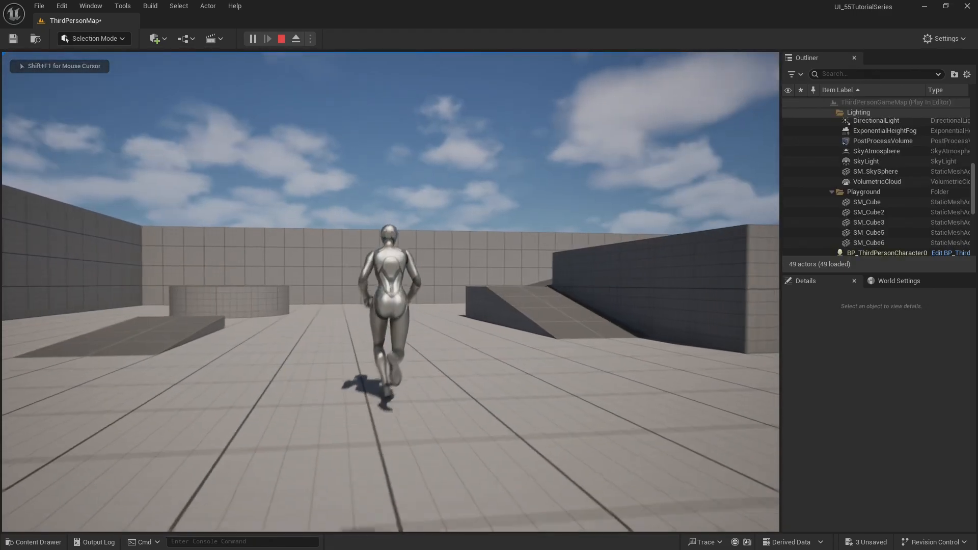
click(280, 38)
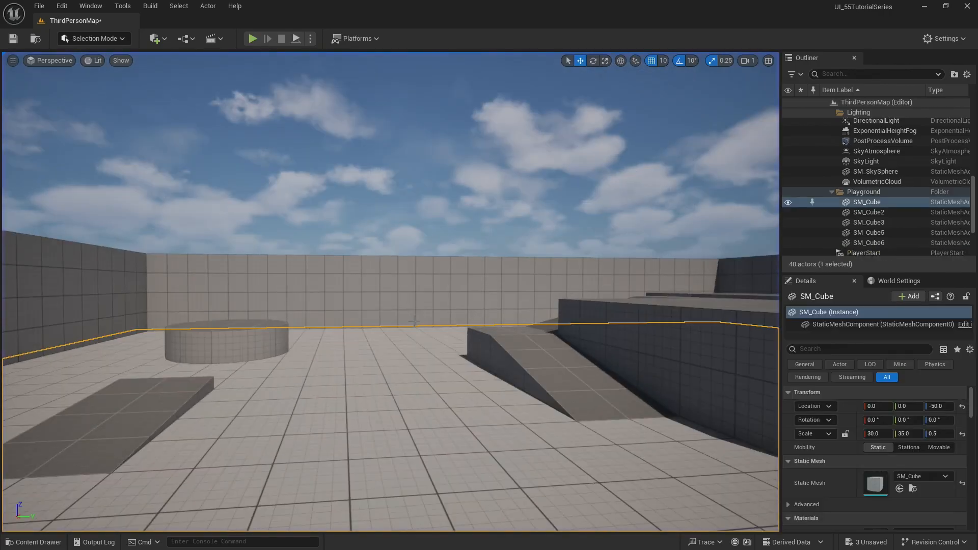
mouse_move(252, 39)
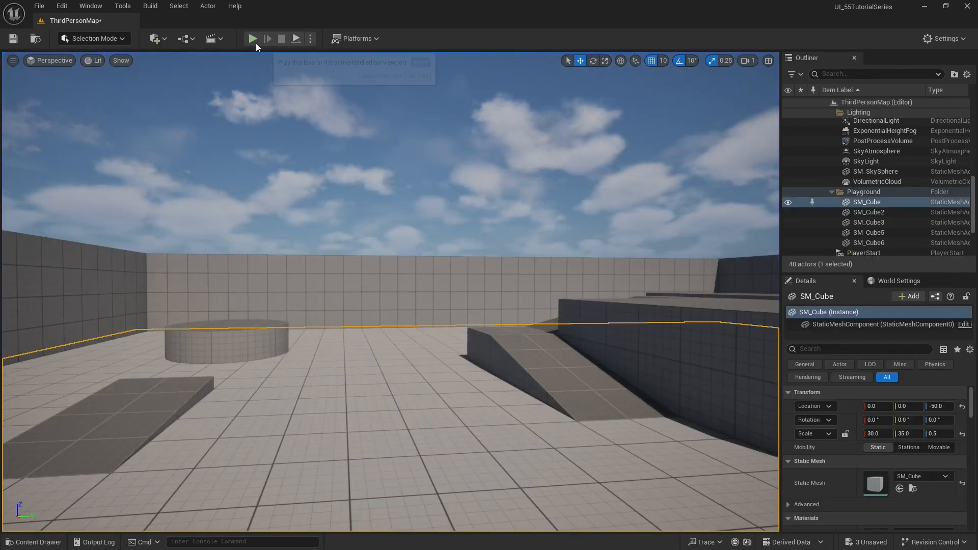
click(253, 38)
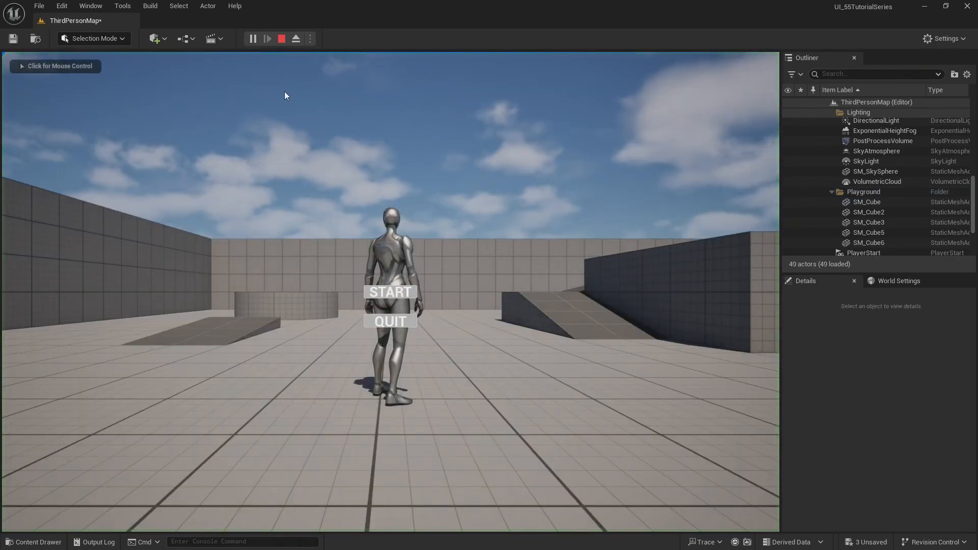